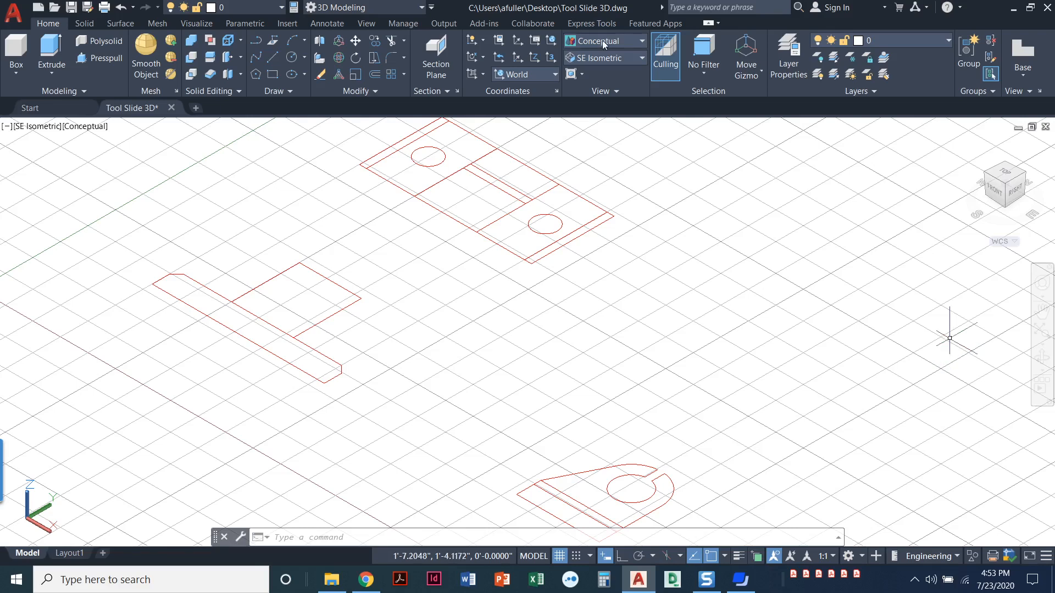
{"action": "mouse_move", "coordinate": [603, 229]}
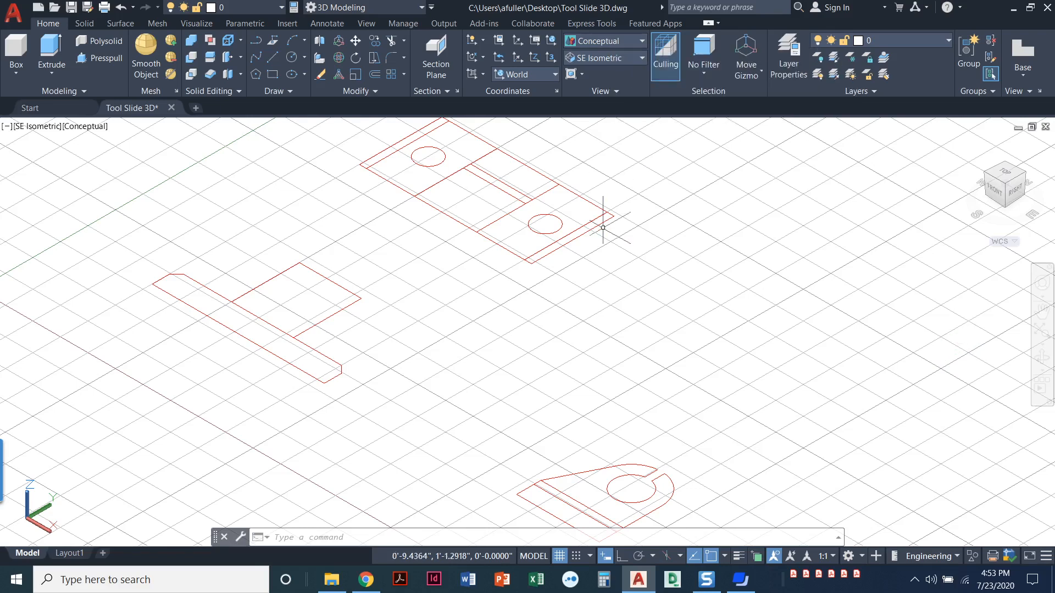
{"action": "mouse_move", "coordinate": [660, 242]}
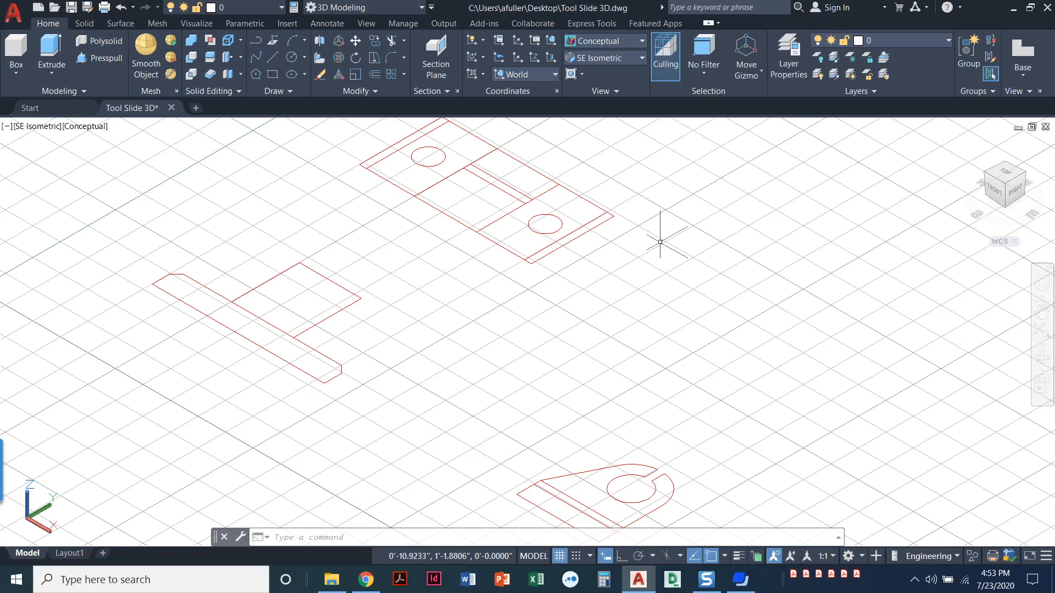
{"action": "mouse_move", "coordinate": [616, 58]}
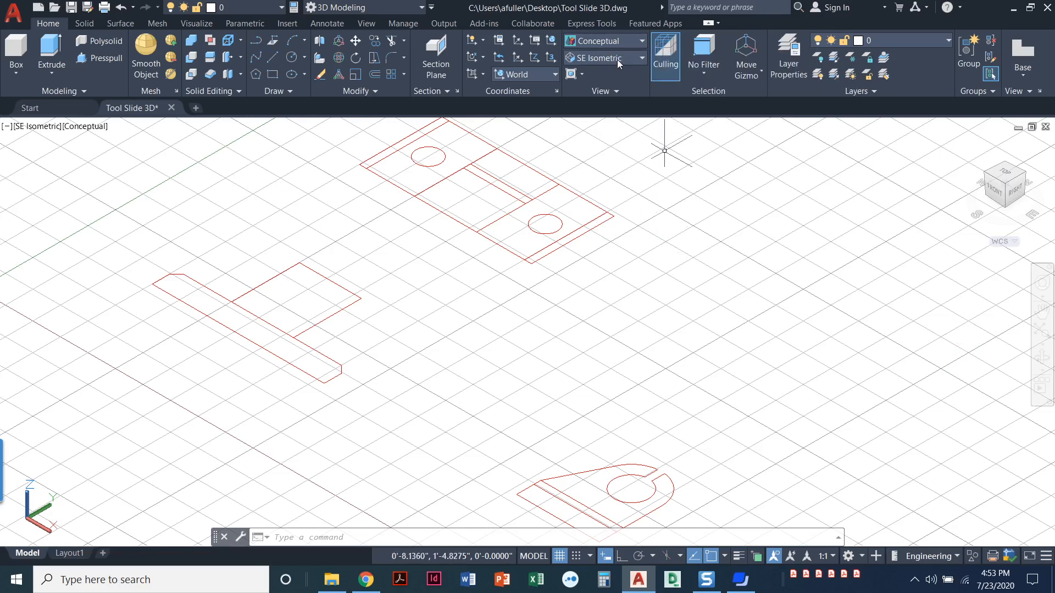
{"action": "mouse_move", "coordinate": [627, 142]}
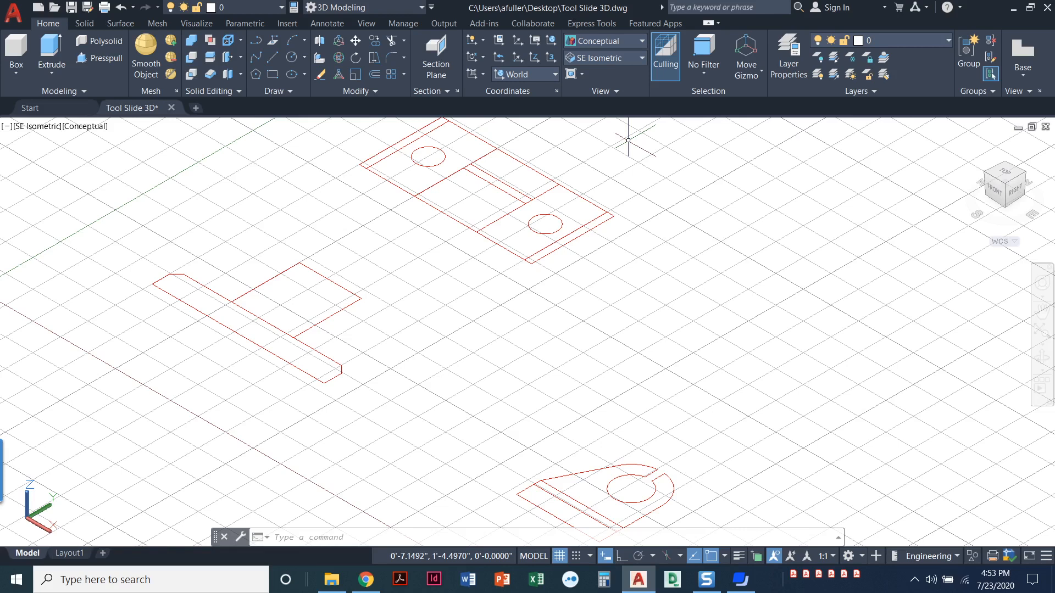
{"action": "mouse_move", "coordinate": [14, 54]}
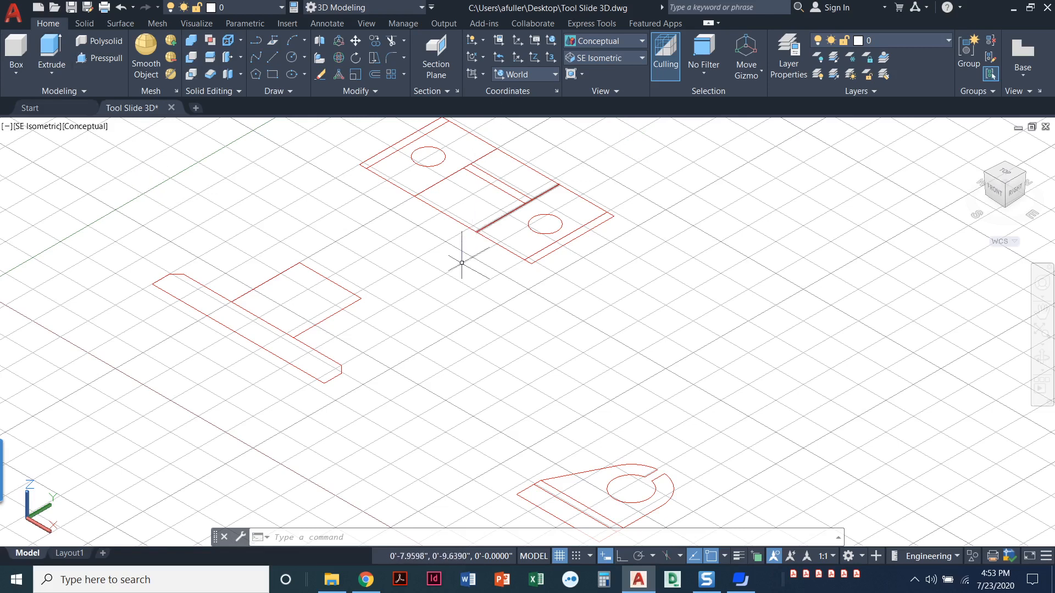
{"action": "mouse_move", "coordinate": [447, 277]}
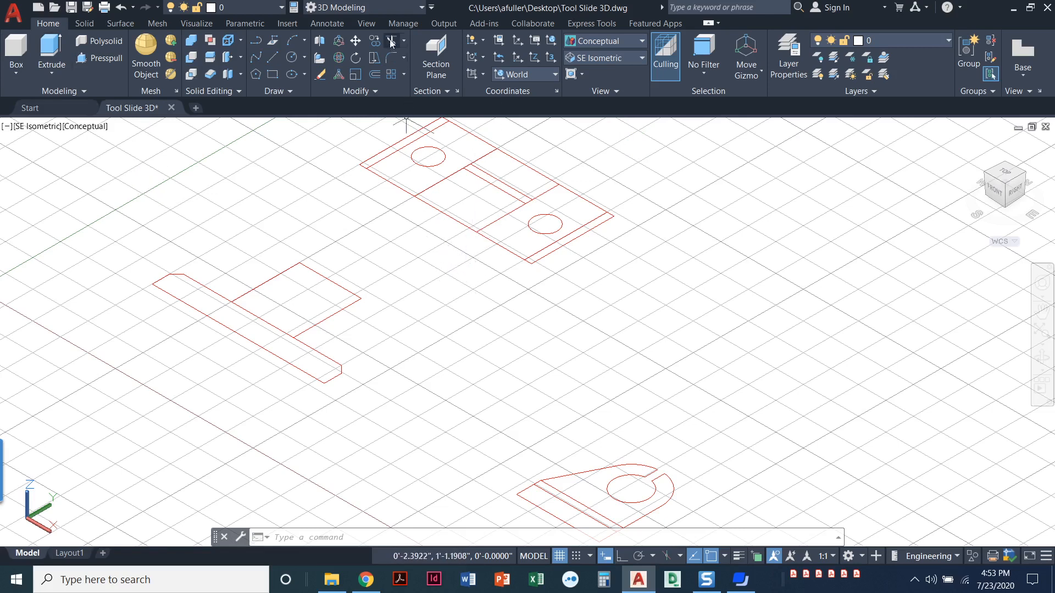
{"action": "mouse_move", "coordinate": [415, 10]}
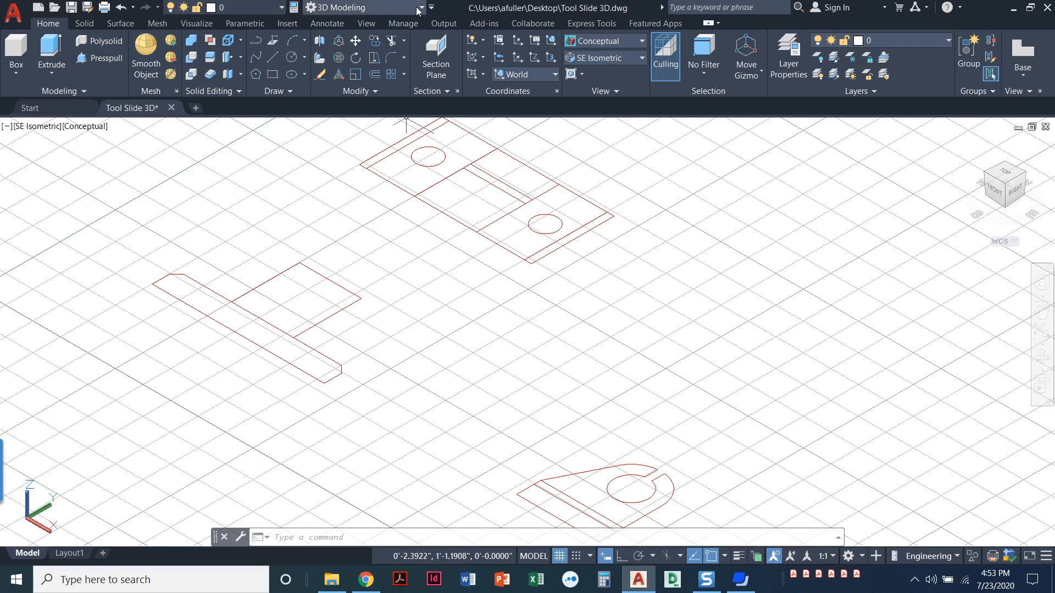
- Switch to the 3D Modeling workspace and dismiss the quick access customization list
{"action": "left_click", "coordinate": [422, 7]}
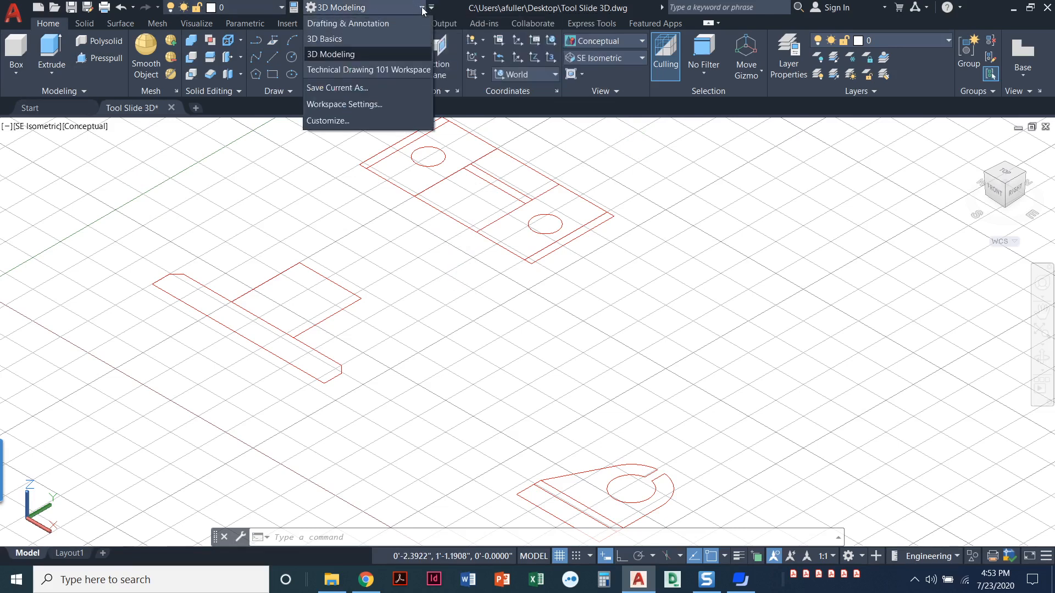
{"action": "mouse_move", "coordinate": [331, 54]}
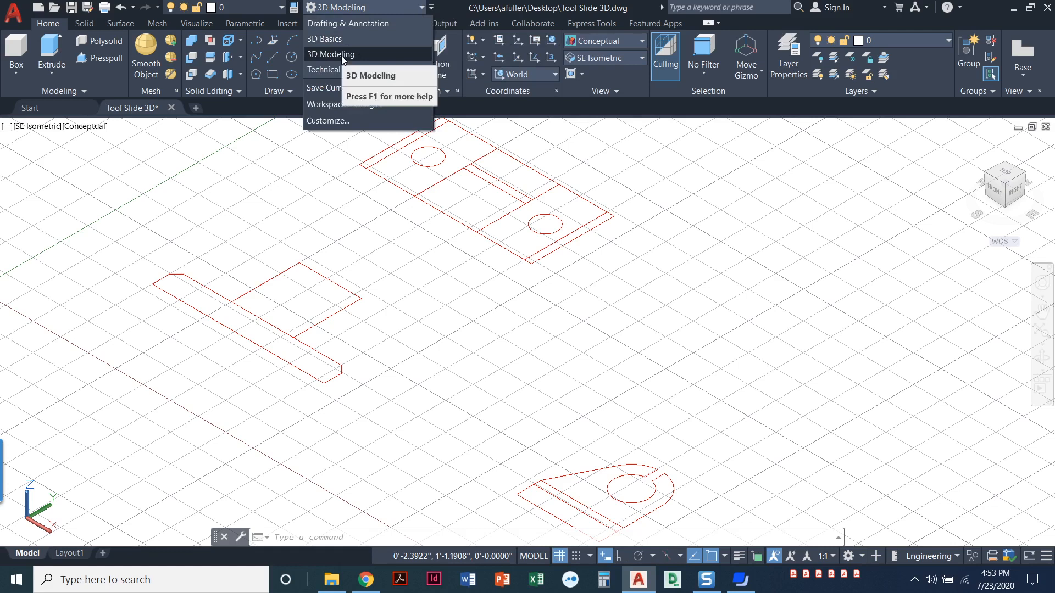
{"action": "left_click", "coordinate": [331, 54]}
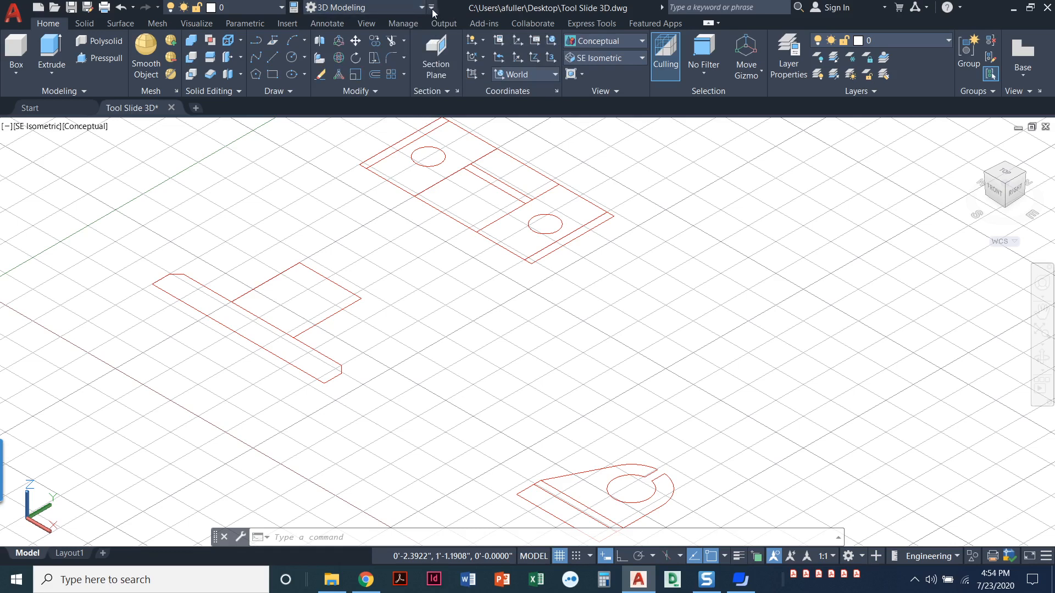
{"action": "left_click", "coordinate": [430, 7]}
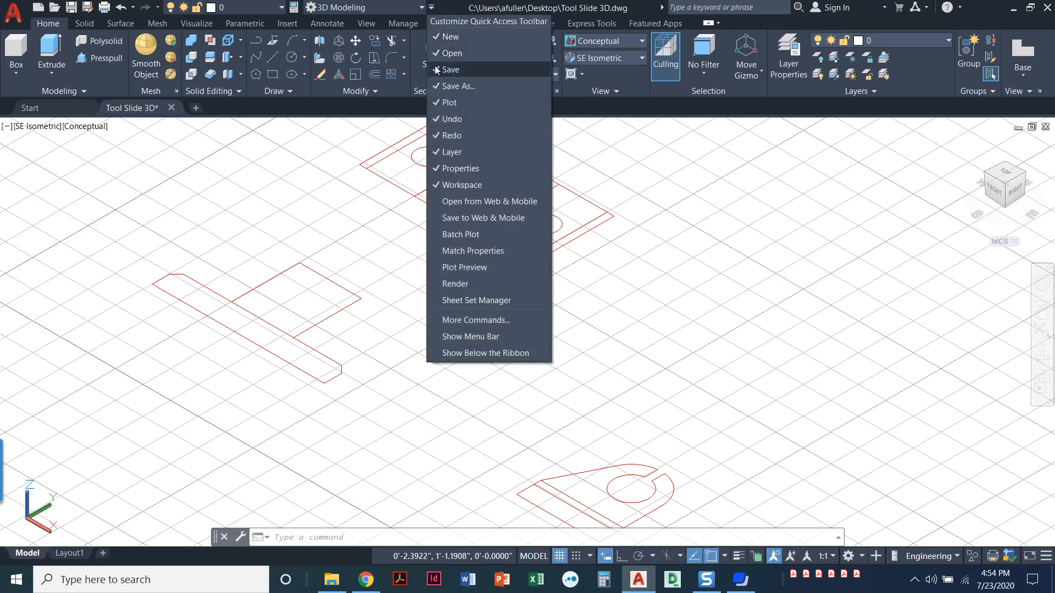
{"action": "mouse_move", "coordinate": [460, 184]}
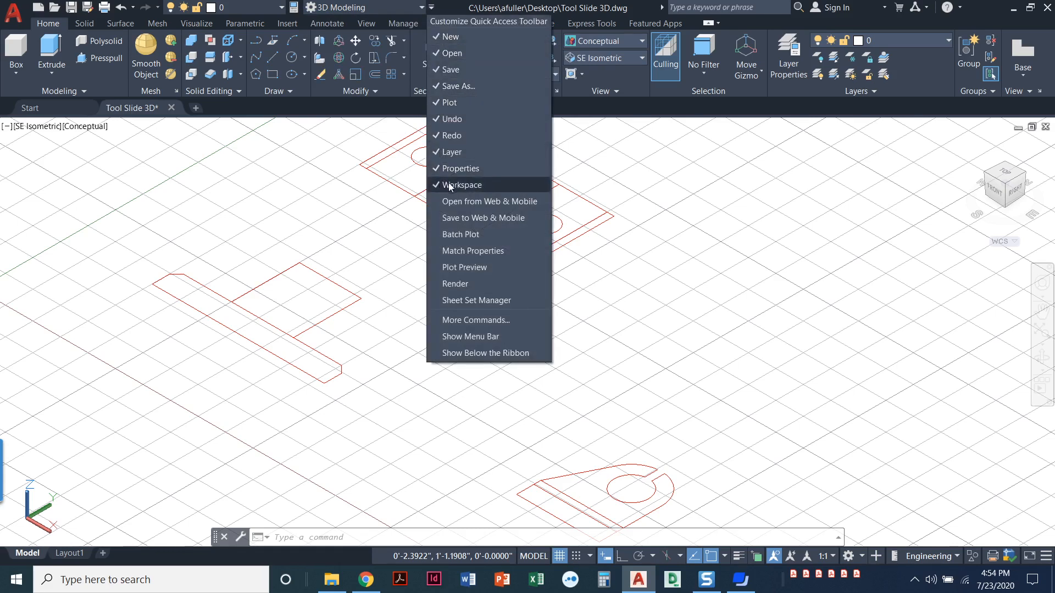
{"action": "mouse_move", "coordinate": [319, 166]}
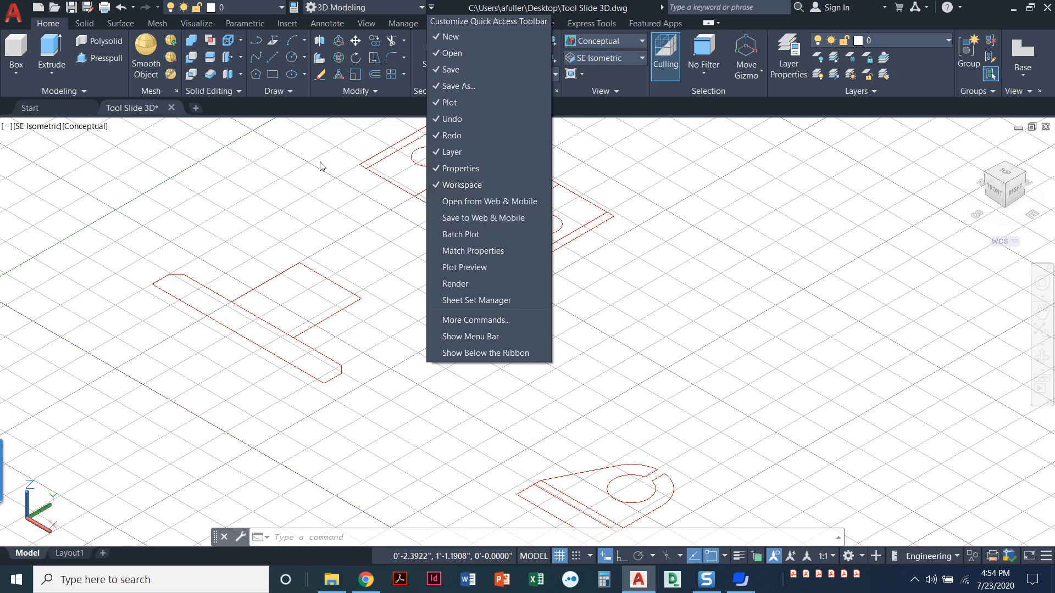
{"action": "left_click", "coordinate": [323, 166]}
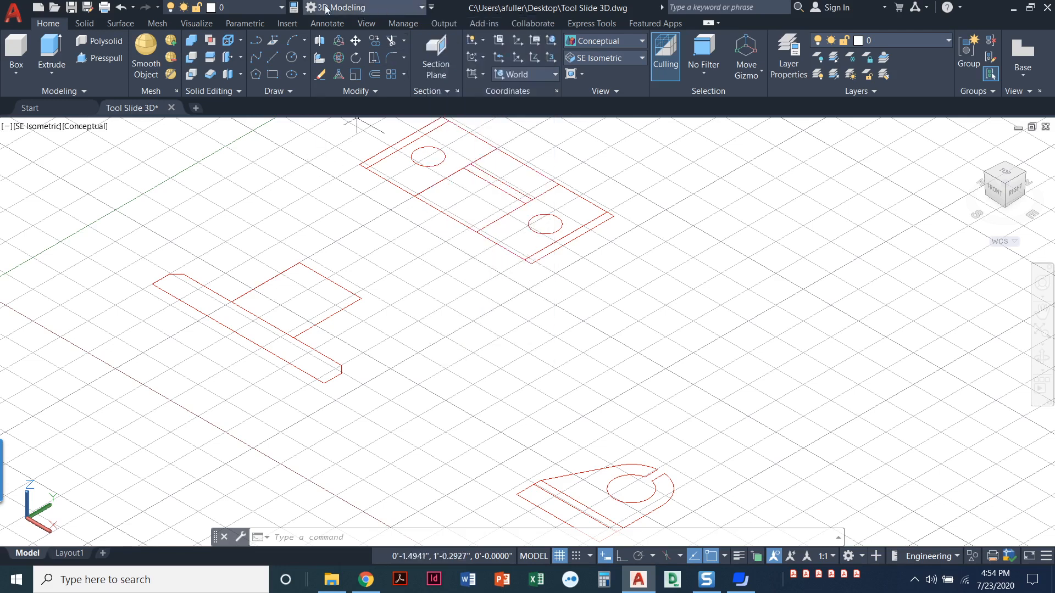
{"action": "mouse_move", "coordinate": [374, 120]}
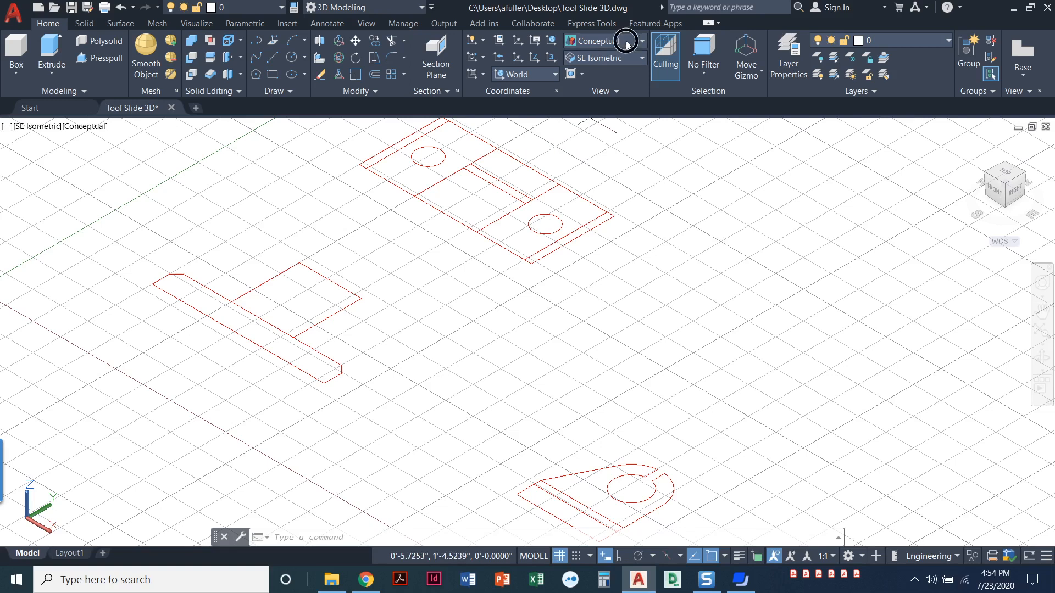
- Keep Conceptual shading, reapply the SE Isometric view and make the 3D layer current
{"action": "left_click", "coordinate": [640, 40]}
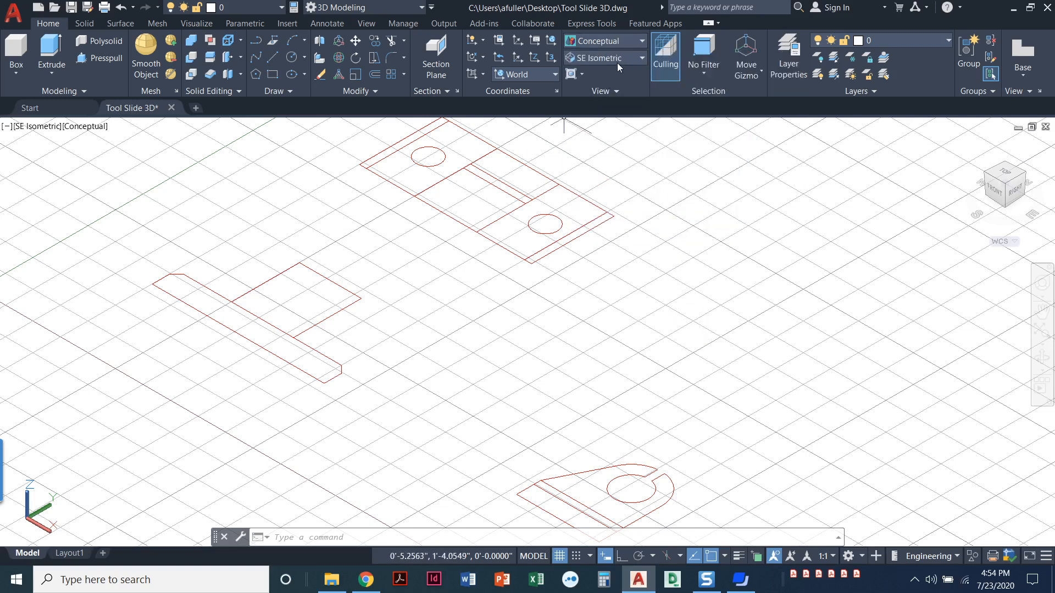
{"action": "left_click", "coordinate": [602, 58]}
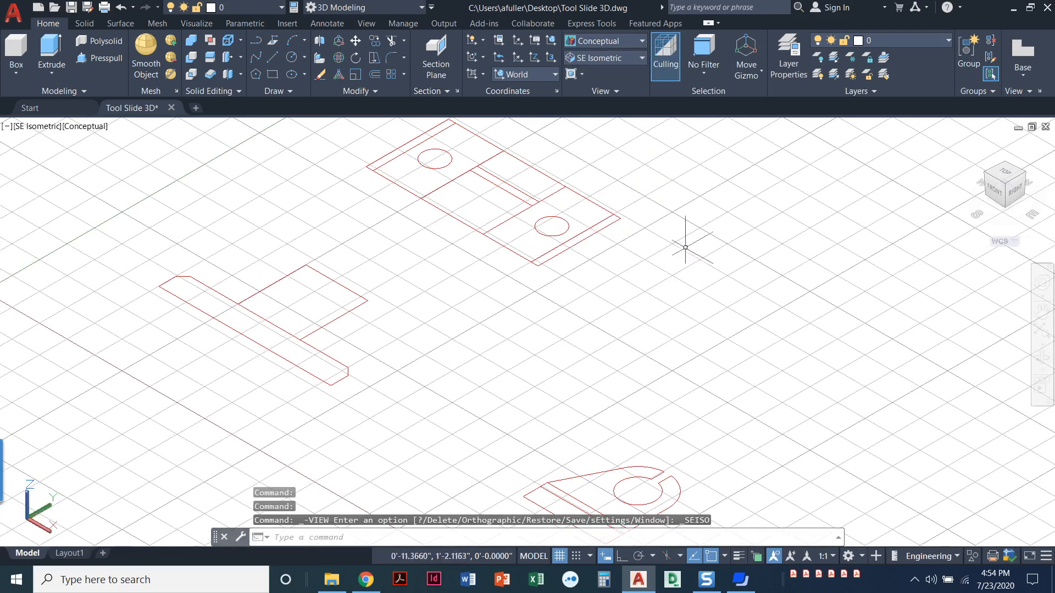
{"action": "mouse_move", "coordinate": [904, 122]}
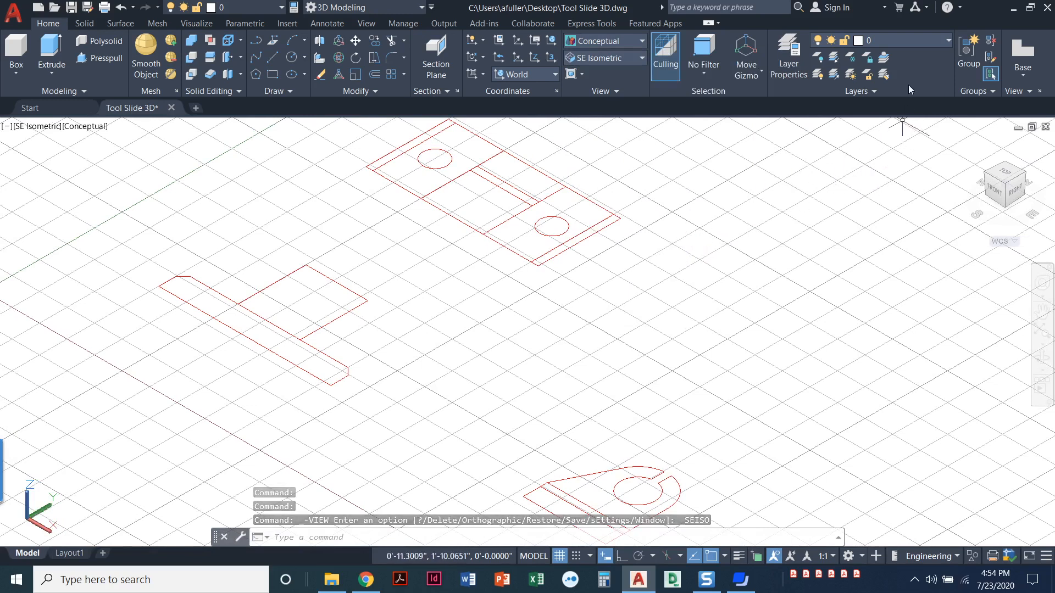
{"action": "left_click", "coordinate": [949, 41]}
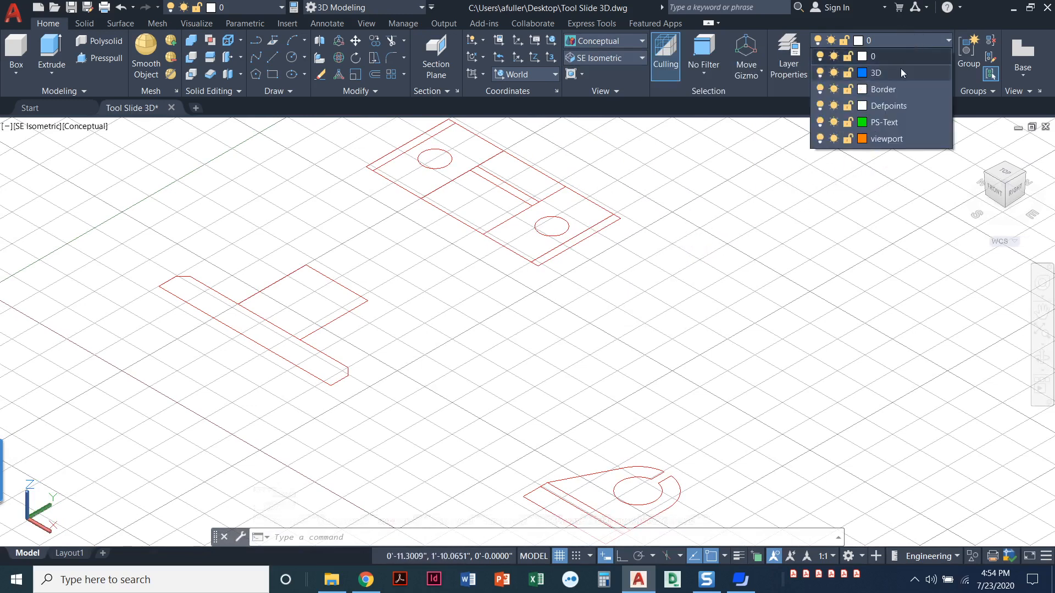
{"action": "mouse_move", "coordinate": [901, 73]}
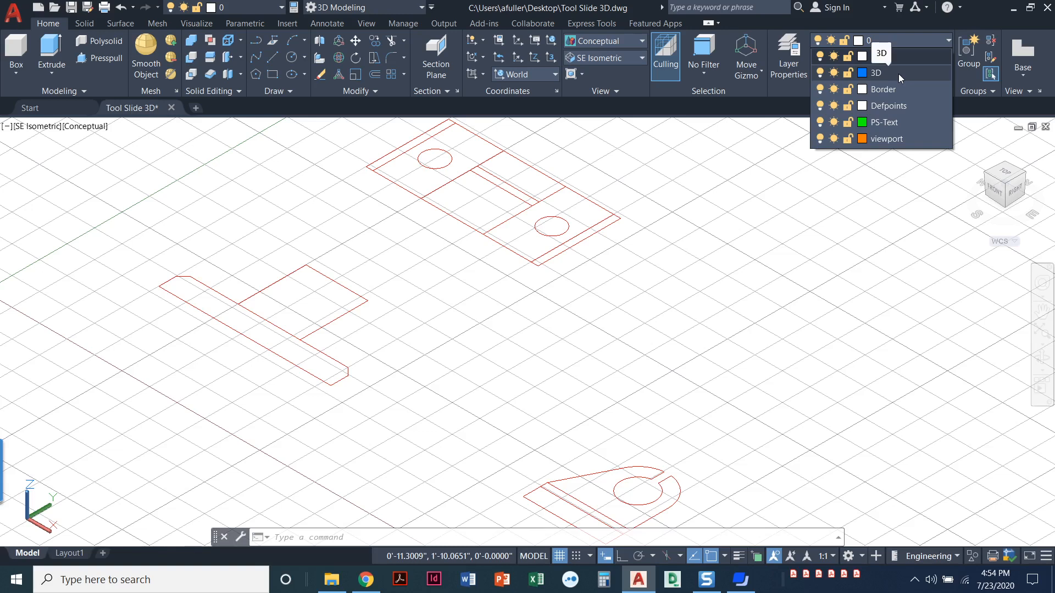
{"action": "left_click", "coordinate": [876, 73]}
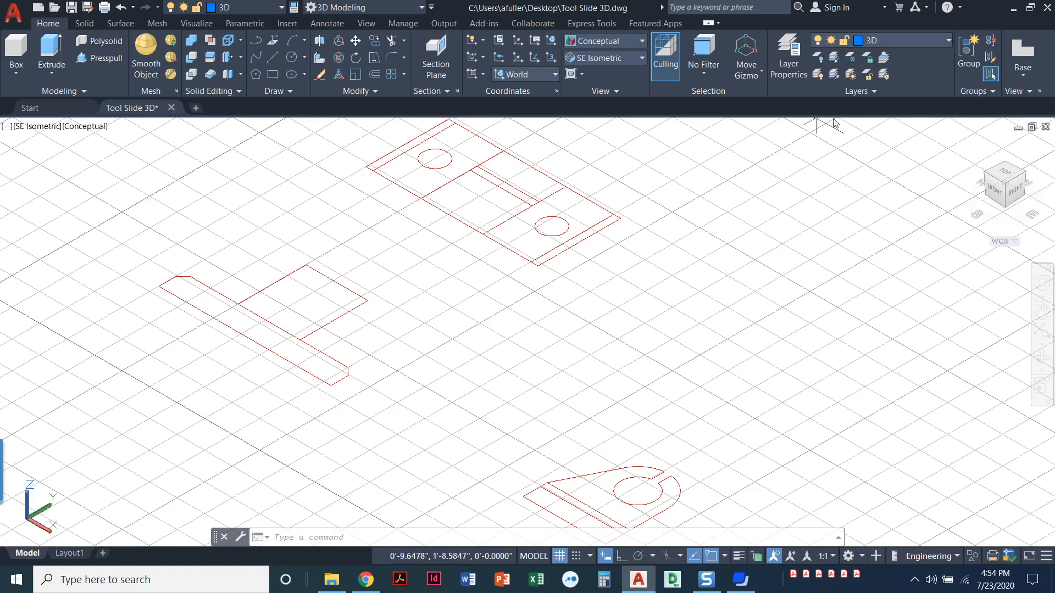
{"action": "mouse_move", "coordinate": [787, 257]}
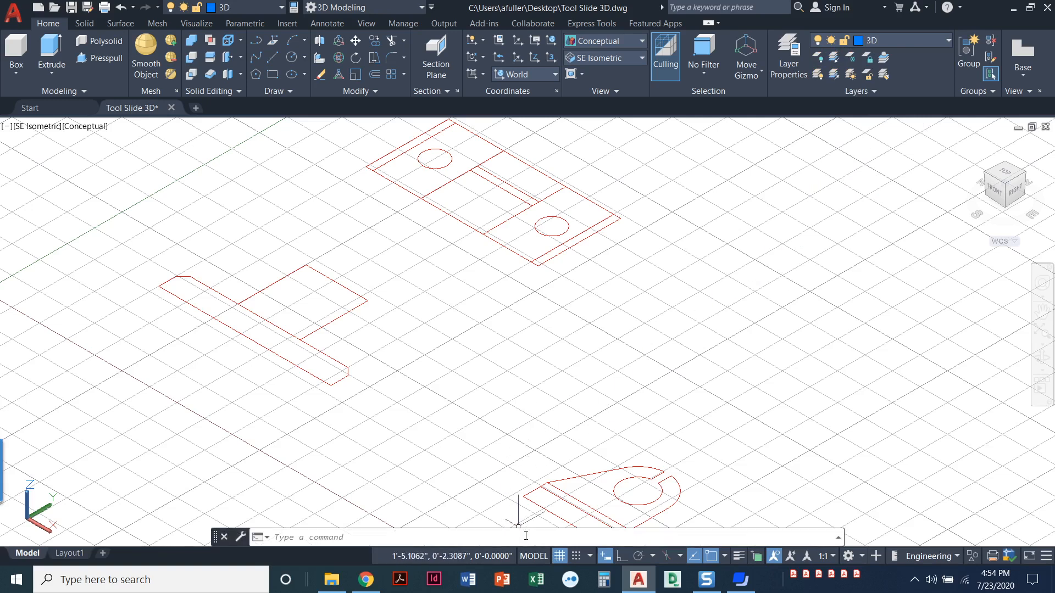
{"action": "mouse_move", "coordinate": [559, 556]}
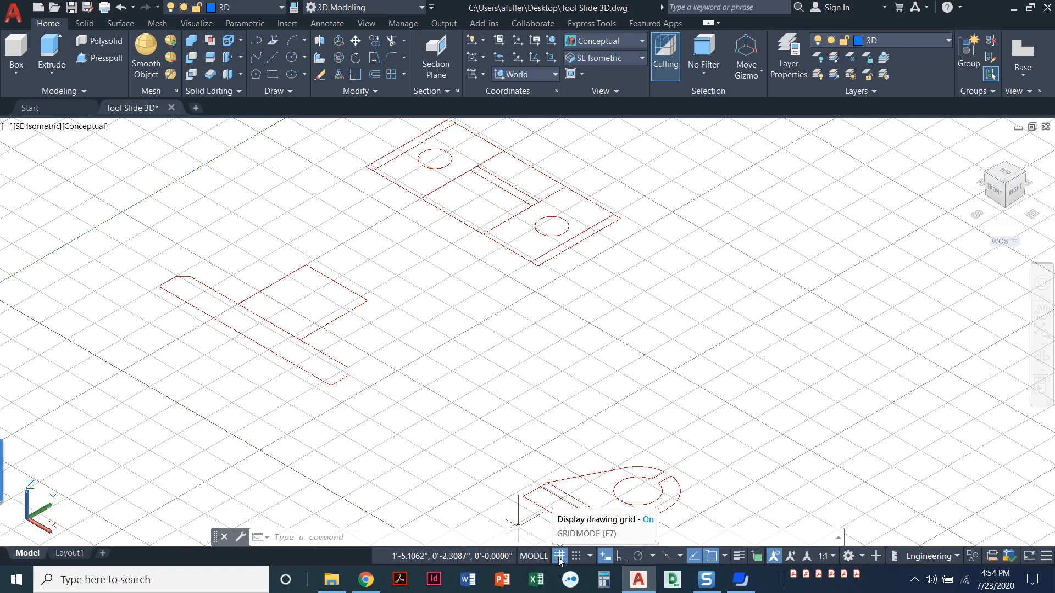
- Turn the drawing grid off from the status bar
{"action": "left_click", "coordinate": [559, 556]}
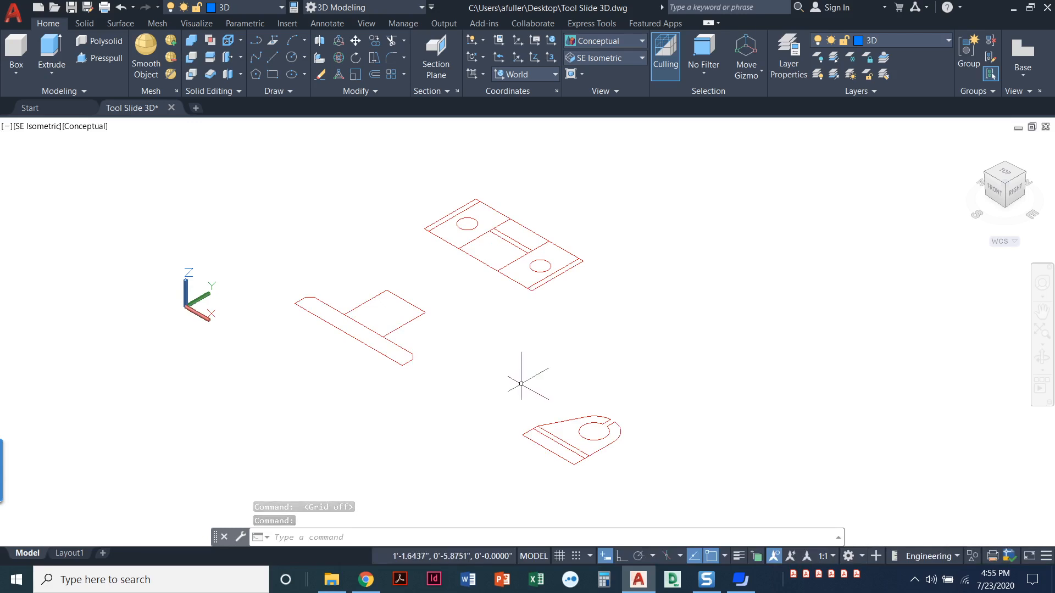
{"action": "mouse_move", "coordinate": [457, 370]}
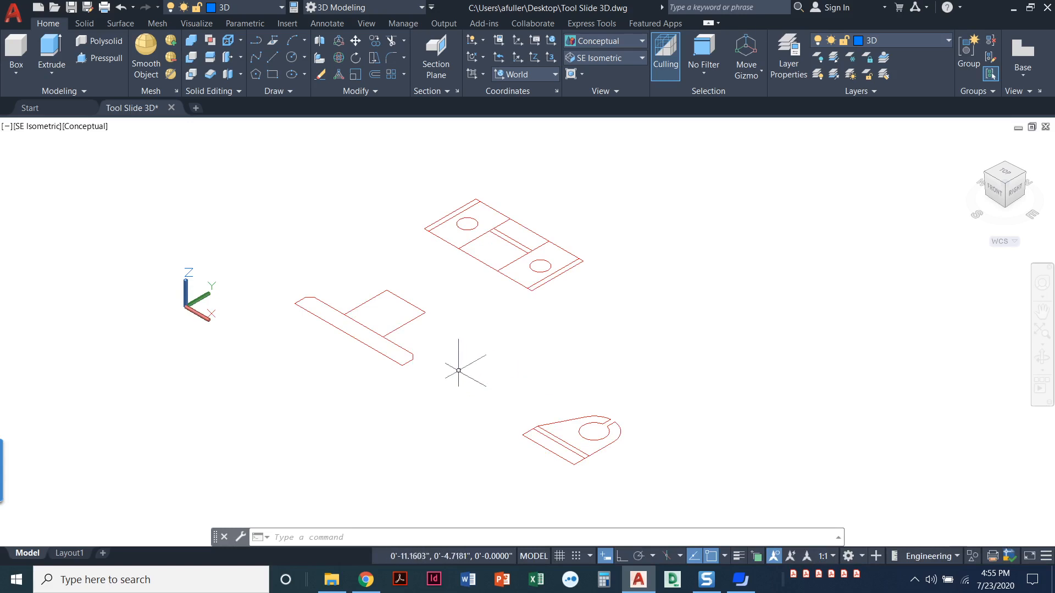
{"action": "mouse_move", "coordinate": [436, 331]}
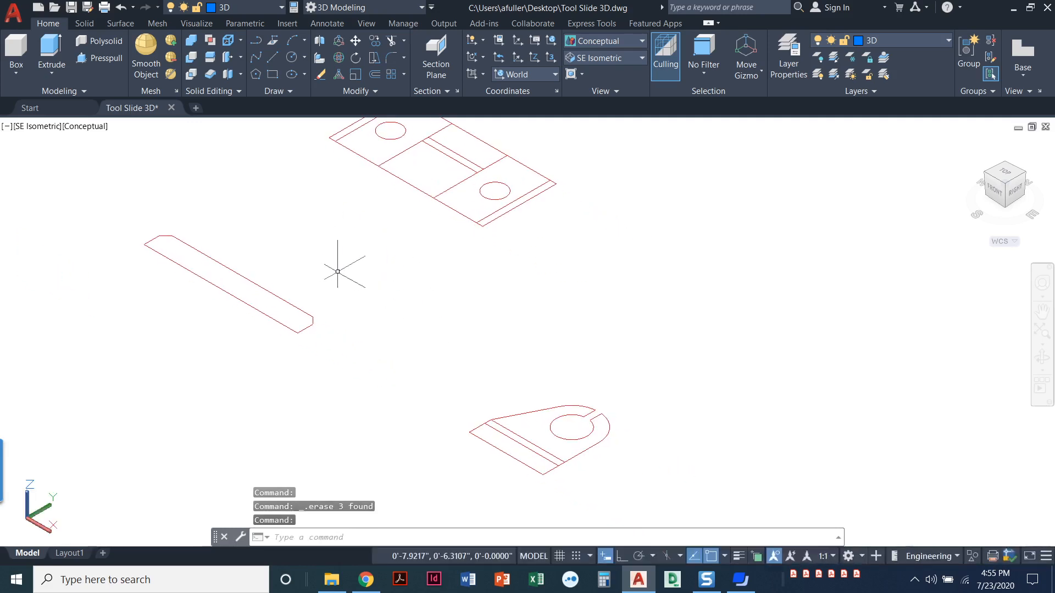
{"action": "mouse_move", "coordinate": [407, 344]}
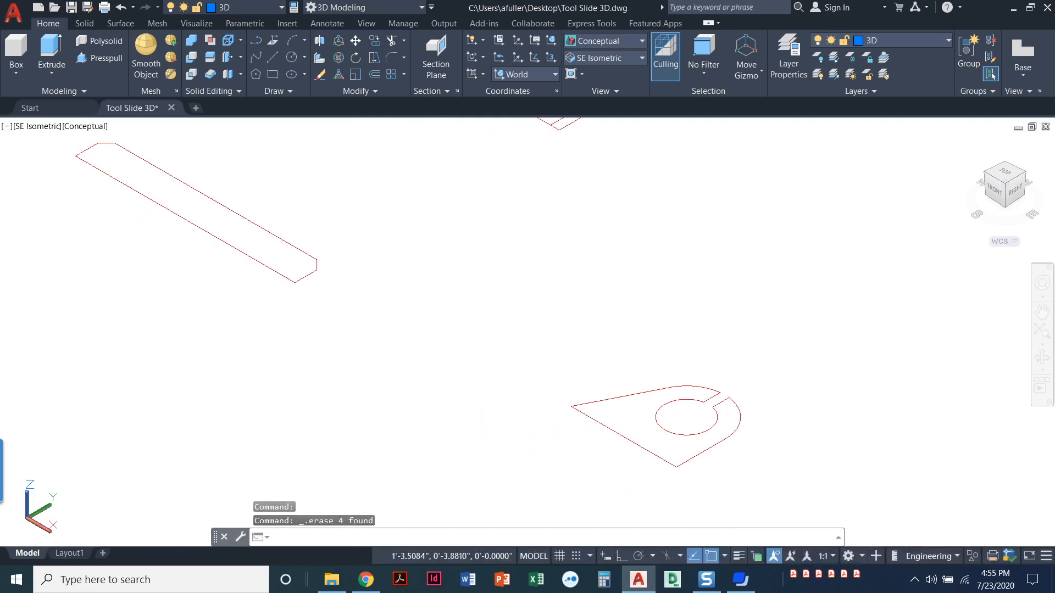
{"action": "mouse_move", "coordinate": [379, 383]}
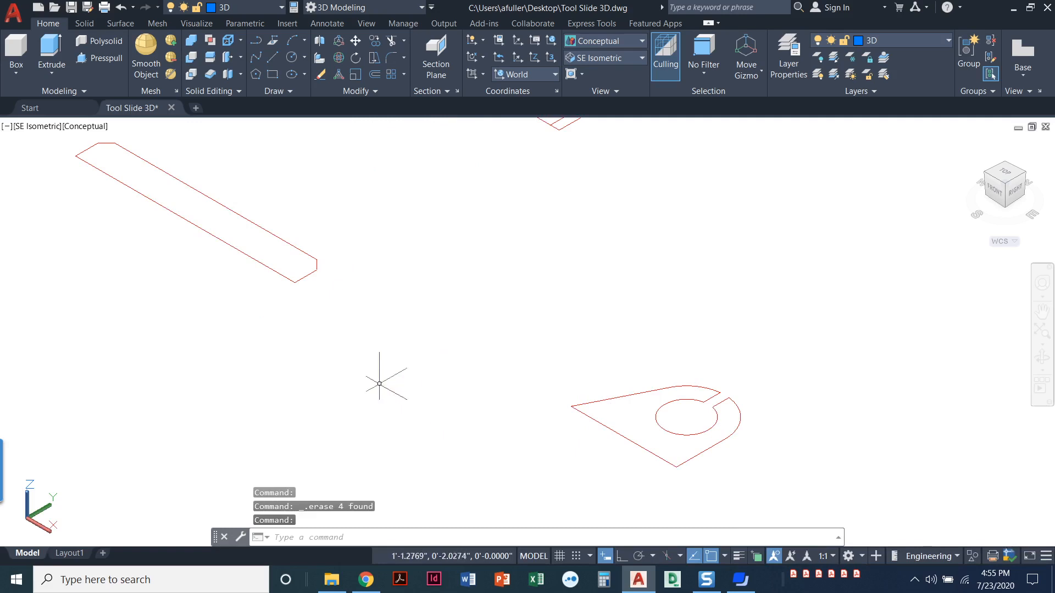
{"action": "mouse_move", "coordinate": [340, 355]}
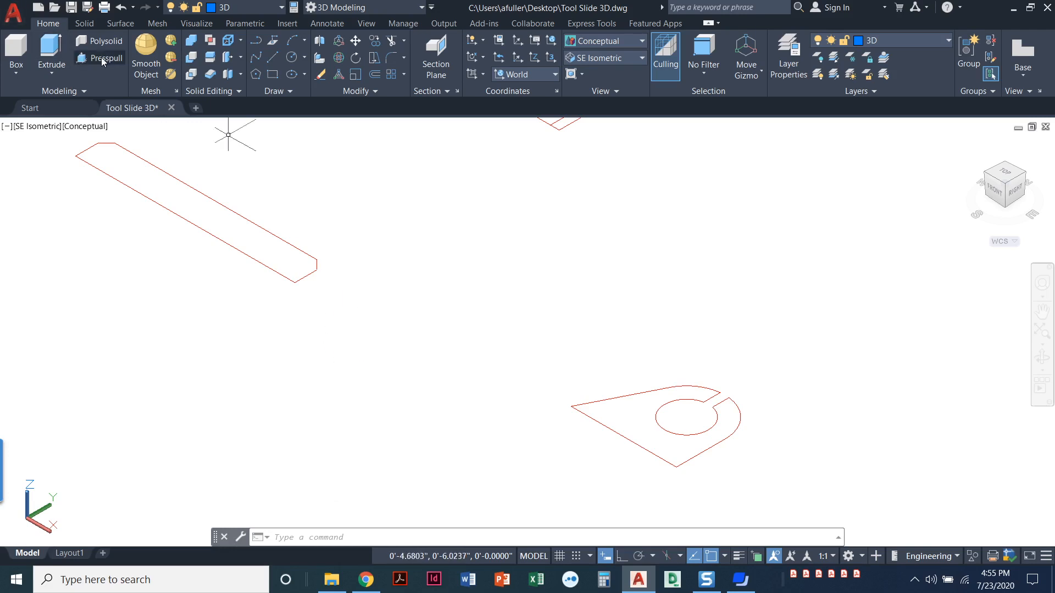
{"action": "mouse_move", "coordinate": [72, 87]}
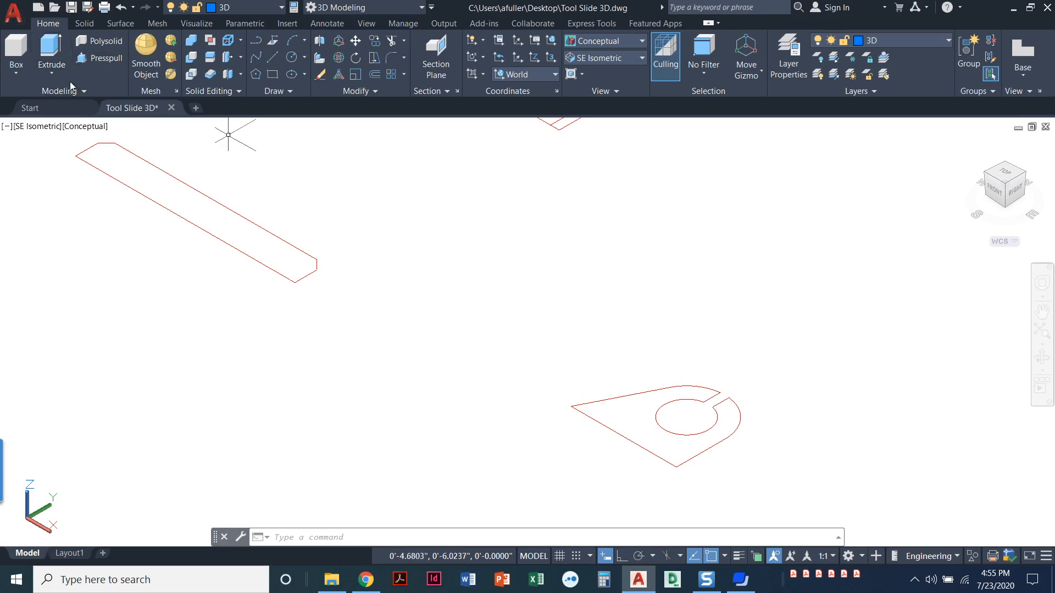
- Press-pull the chamfered strip to height 3 and the slotted profile to height 2.25
{"action": "left_click", "coordinate": [99, 58]}
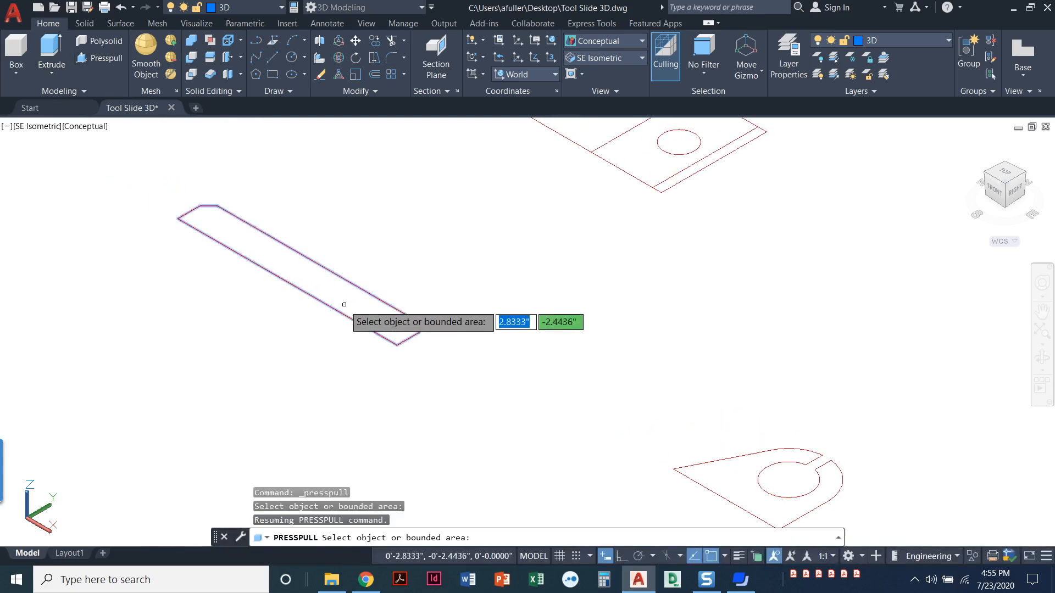
{"action": "mouse_move", "coordinate": [304, 307]}
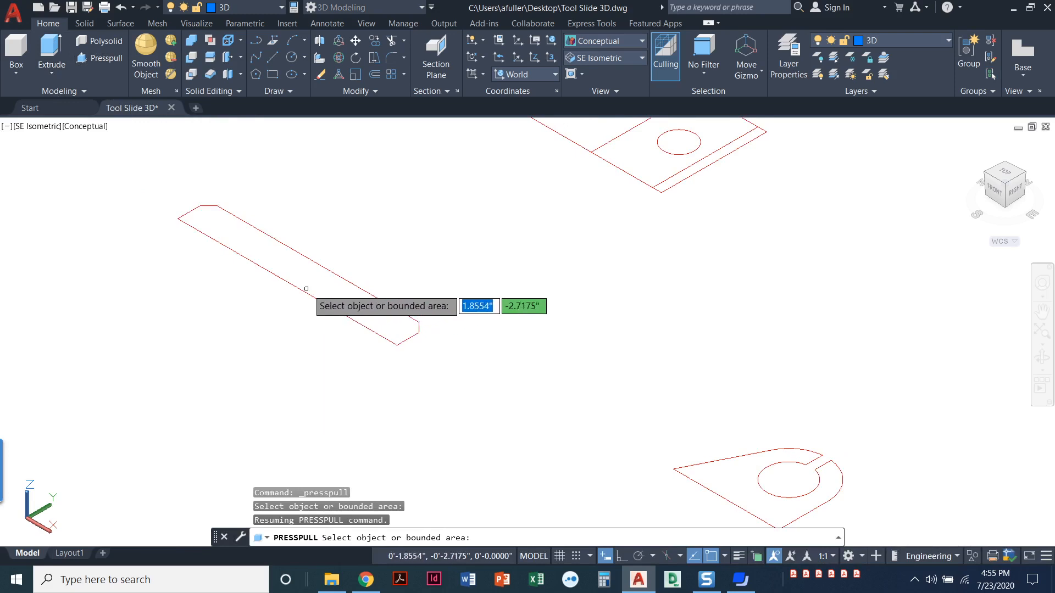
{"action": "mouse_move", "coordinate": [323, 284]}
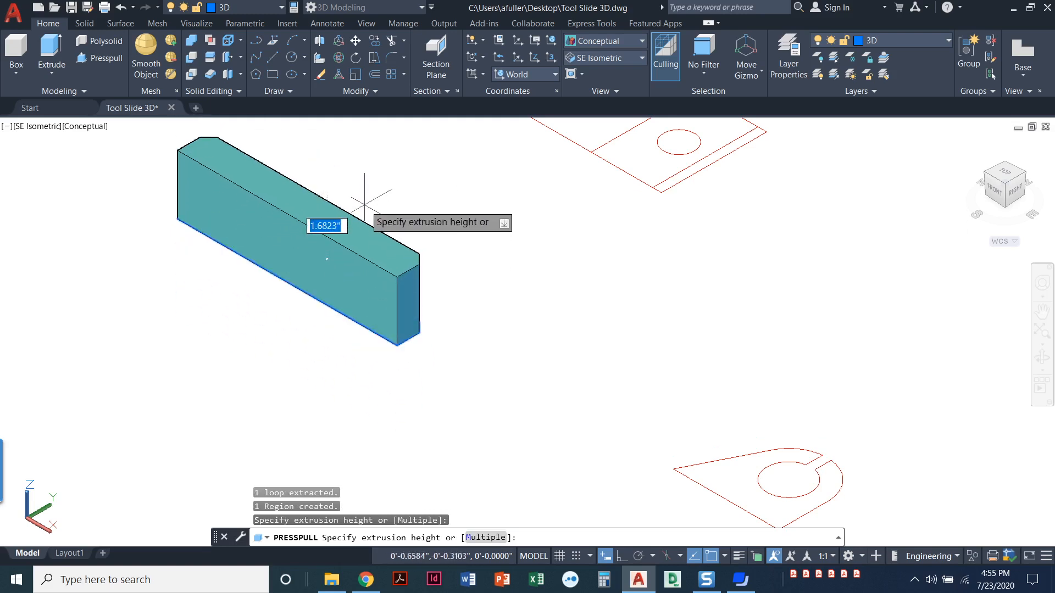
{"action": "mouse_move", "coordinate": [364, 203]}
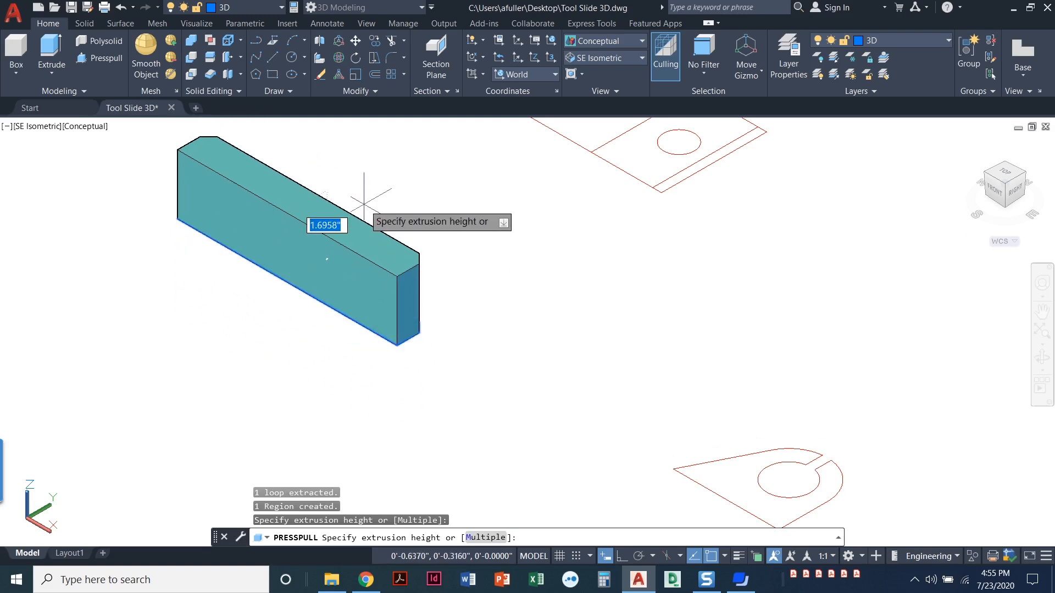
{"action": "mouse_move", "coordinate": [371, 181]}
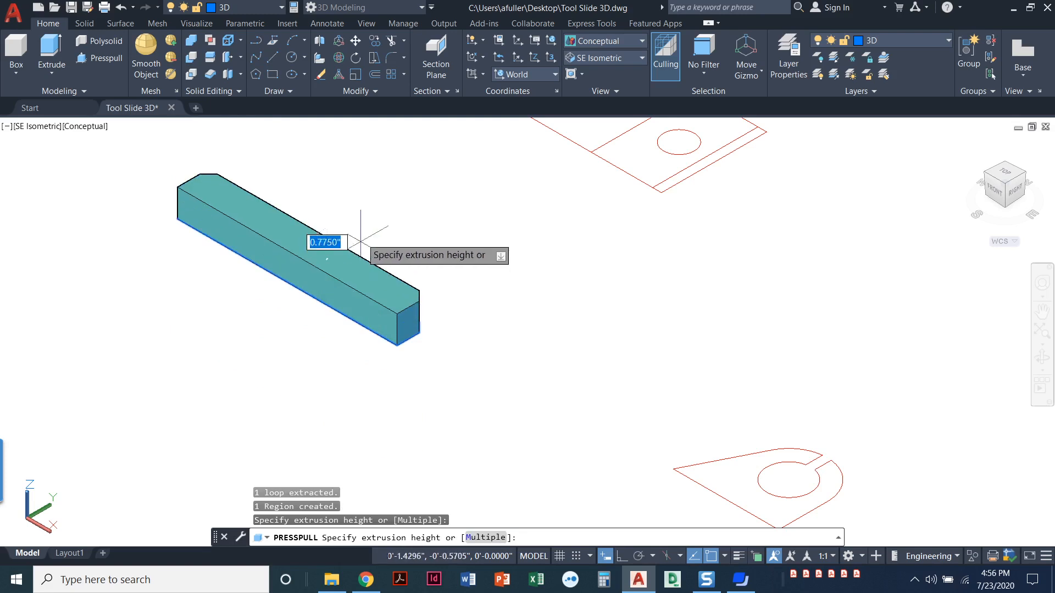
{"action": "type", "text": "3"}
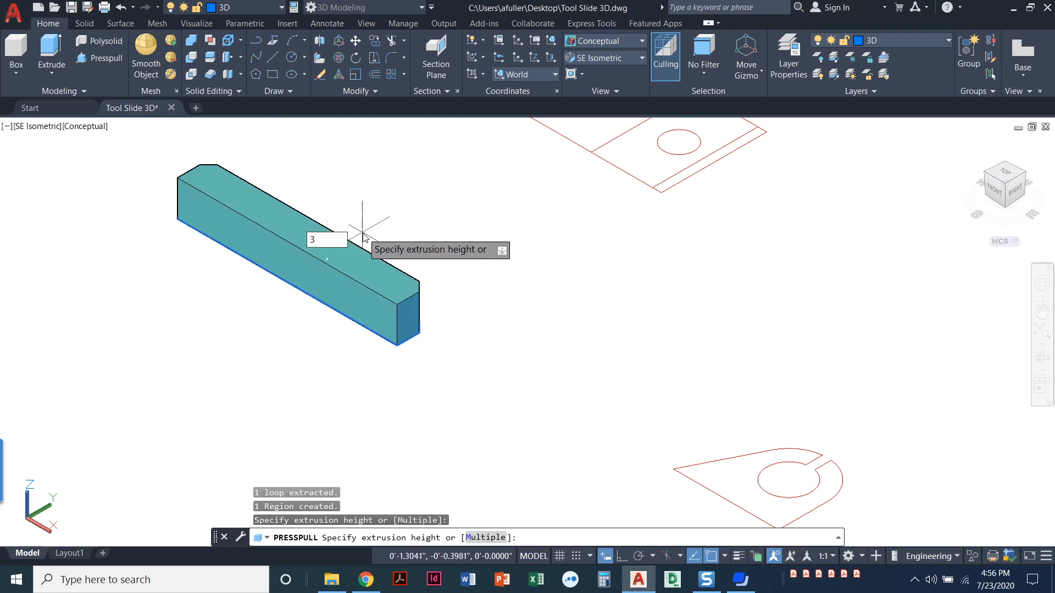
{"action": "key", "text": "Return"}
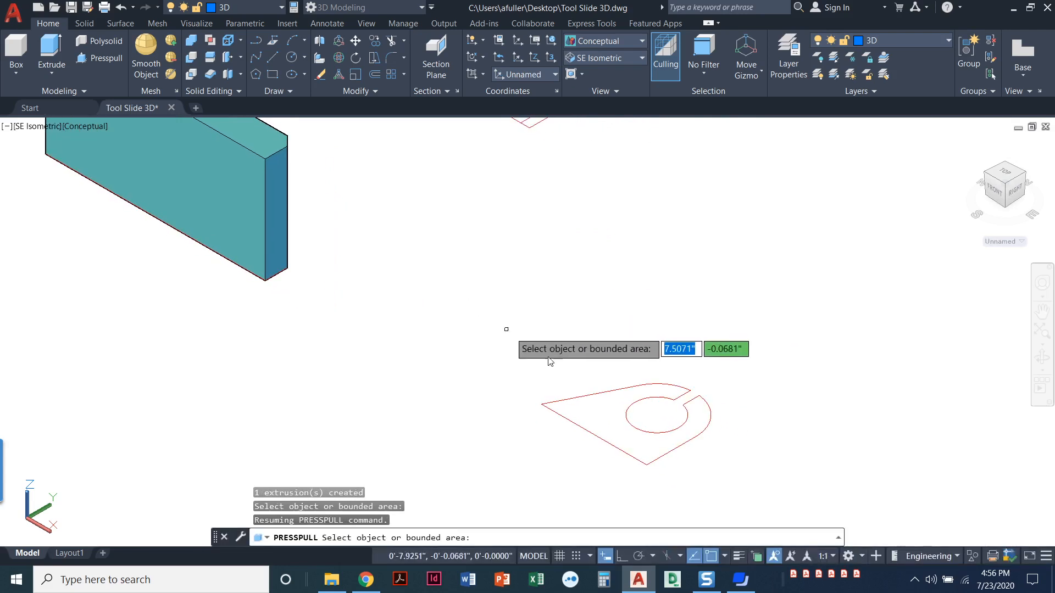
{"action": "mouse_move", "coordinate": [603, 410]}
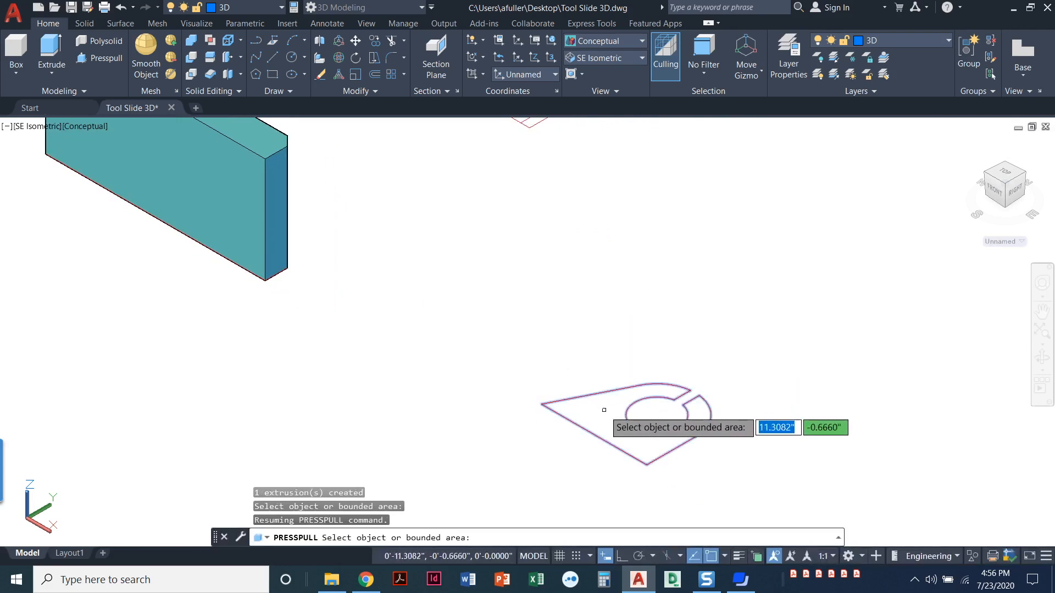
{"action": "mouse_move", "coordinate": [605, 412]}
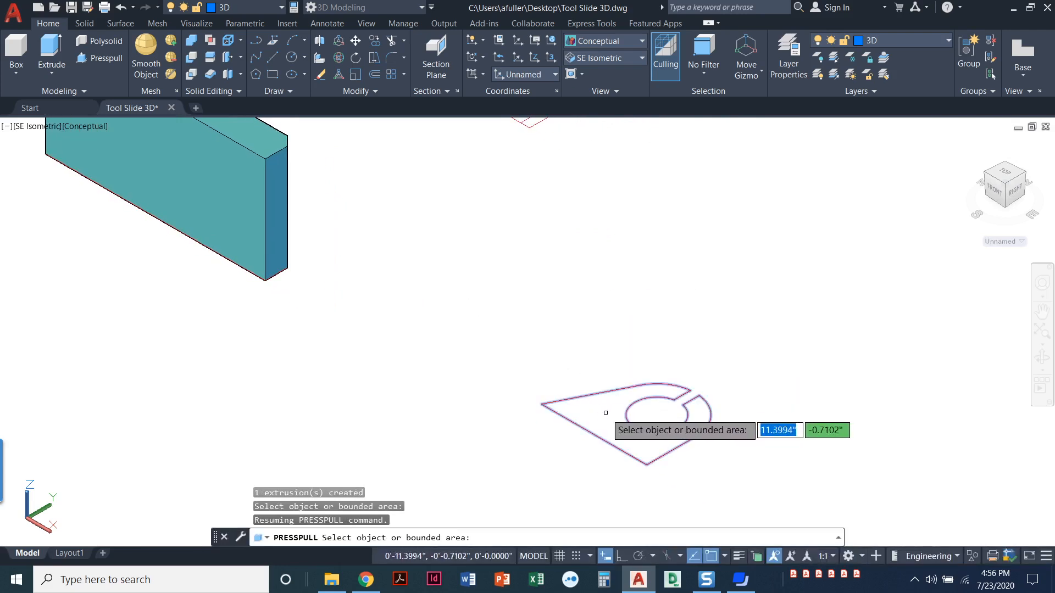
{"action": "left_click", "coordinate": [604, 412]}
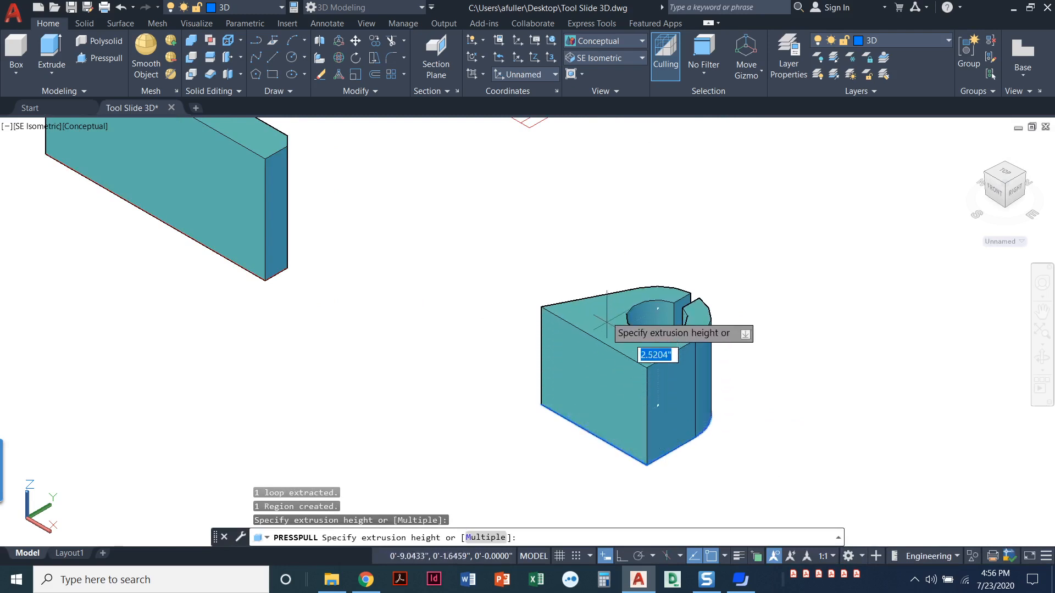
{"action": "type", "text": "2"}
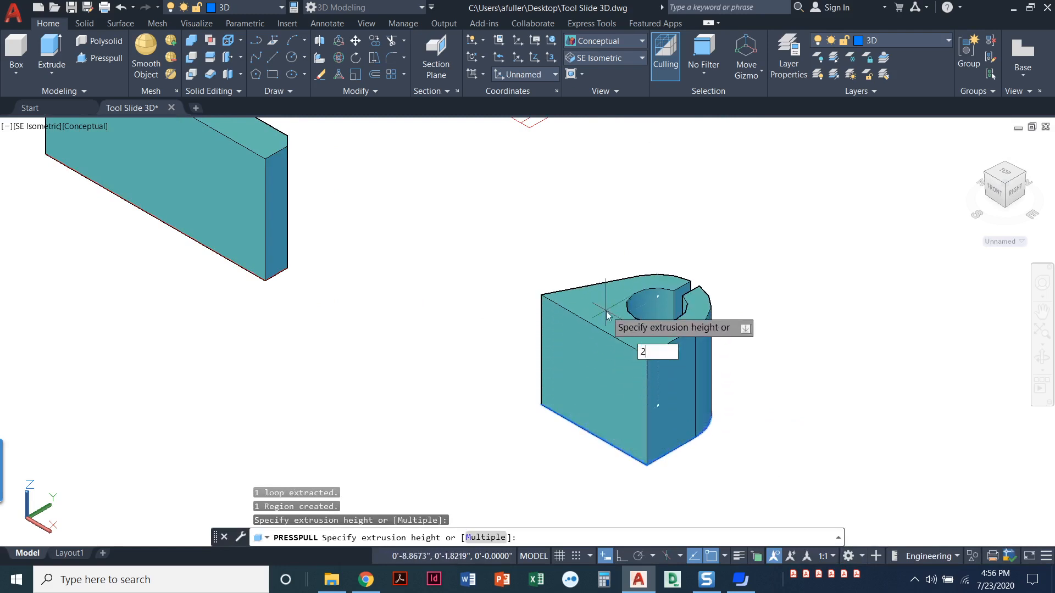
{"action": "type", "text": ".25"}
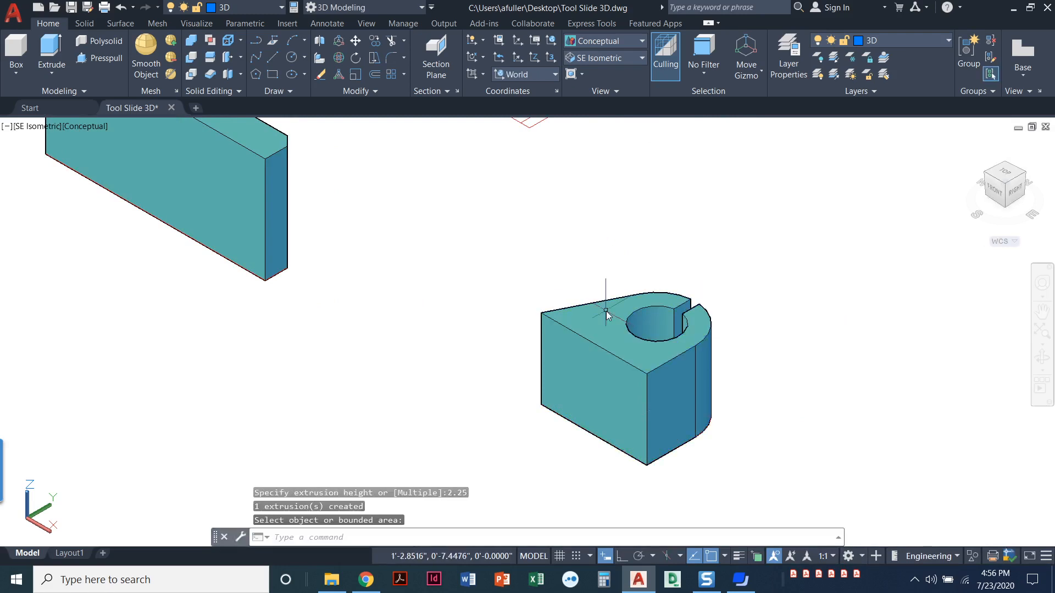
{"action": "mouse_move", "coordinate": [440, 320]}
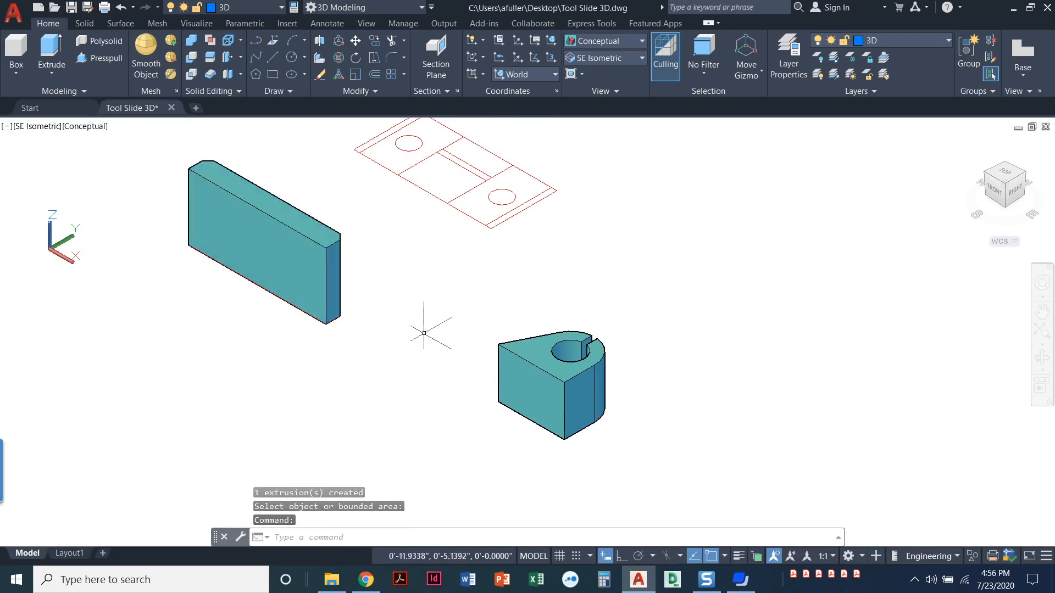
{"action": "mouse_move", "coordinate": [448, 242]}
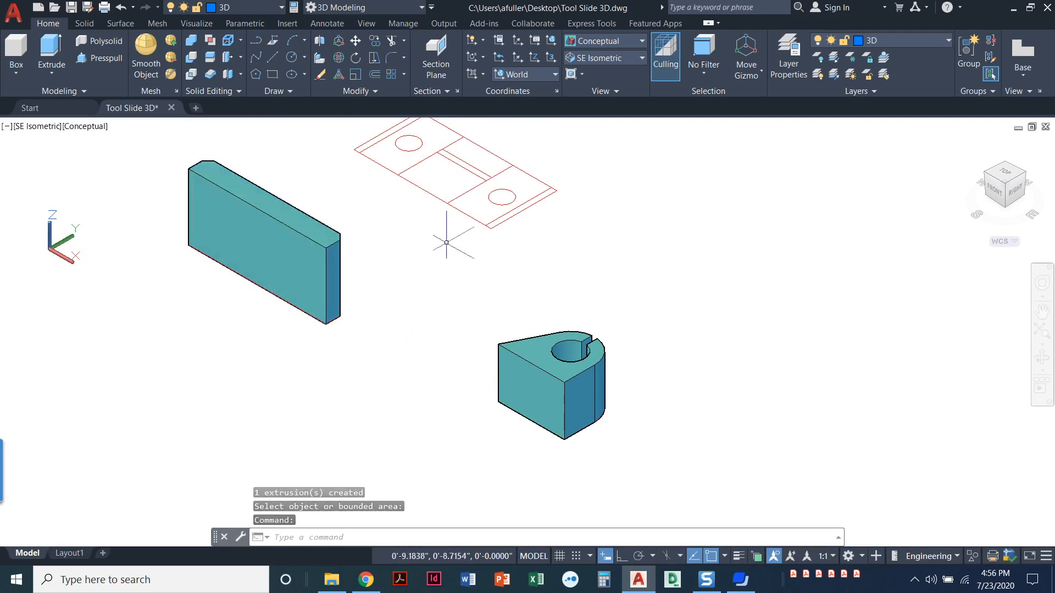
{"action": "mouse_move", "coordinate": [363, 124]}
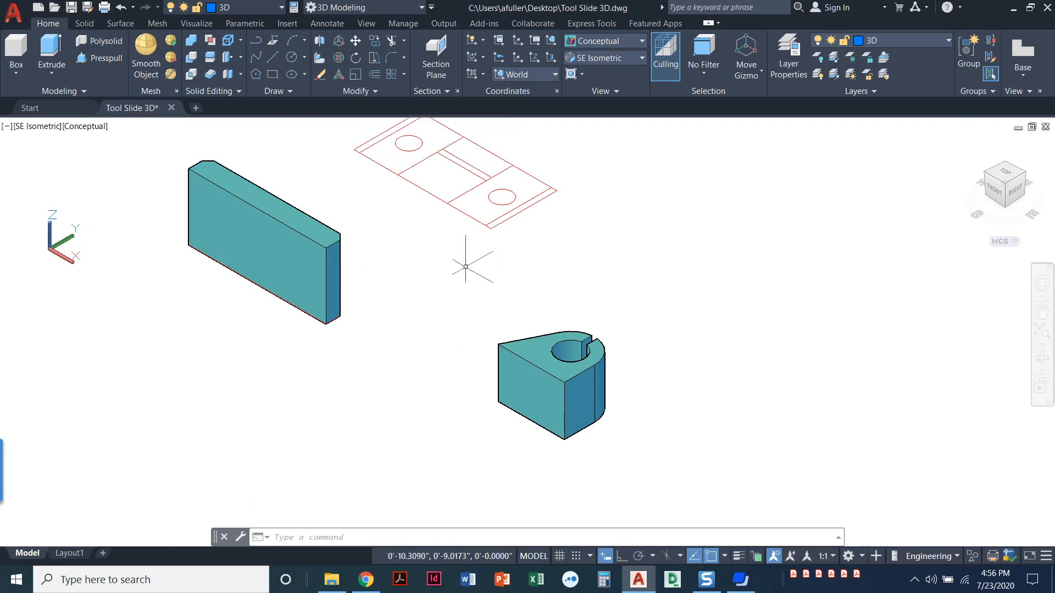
{"action": "mouse_move", "coordinate": [406, 282]}
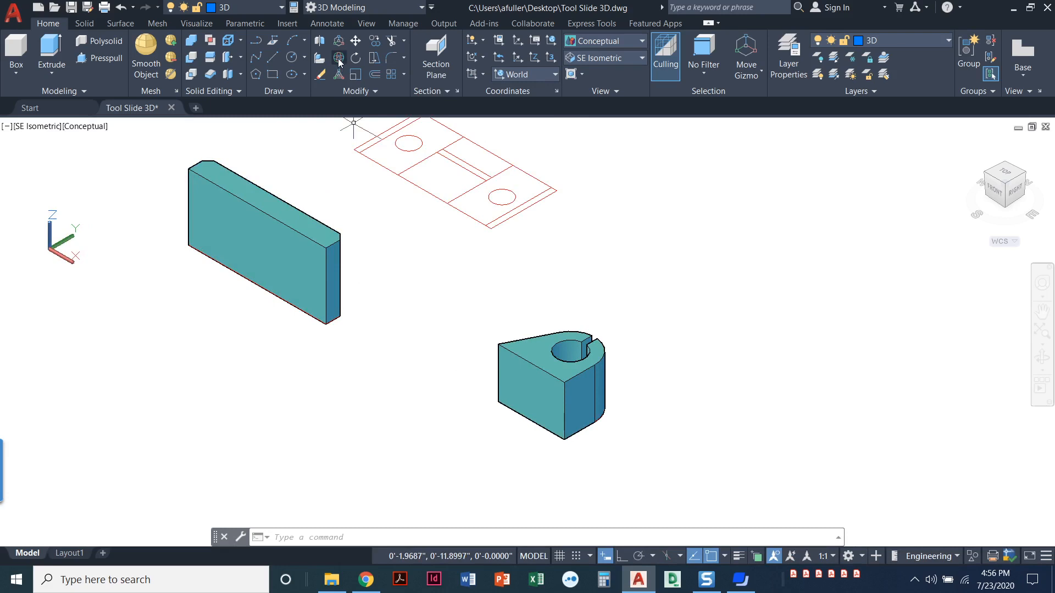
{"action": "mouse_move", "coordinate": [339, 58]}
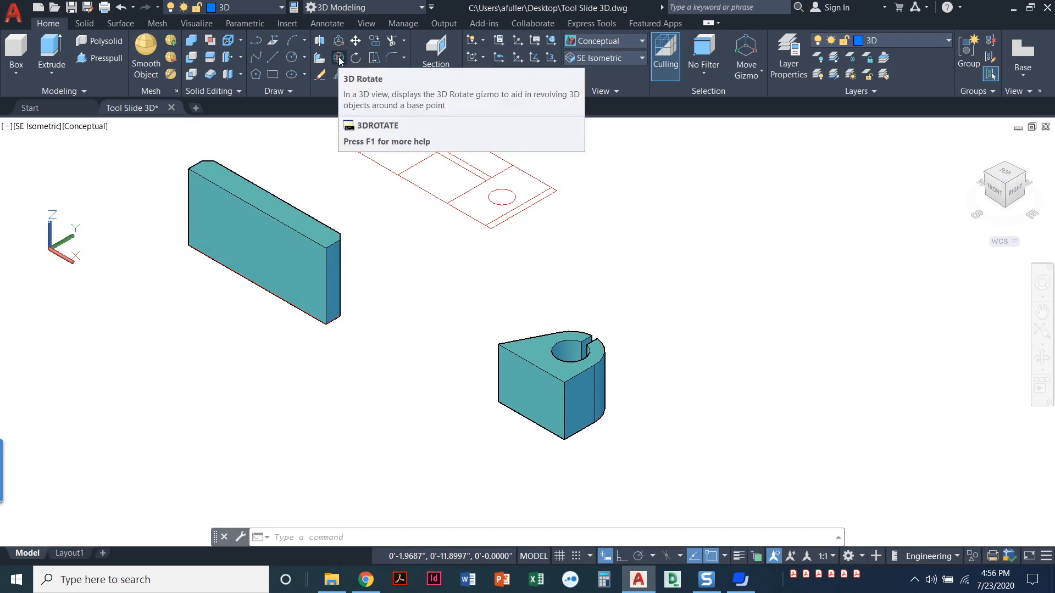
{"action": "mouse_move", "coordinate": [341, 214]}
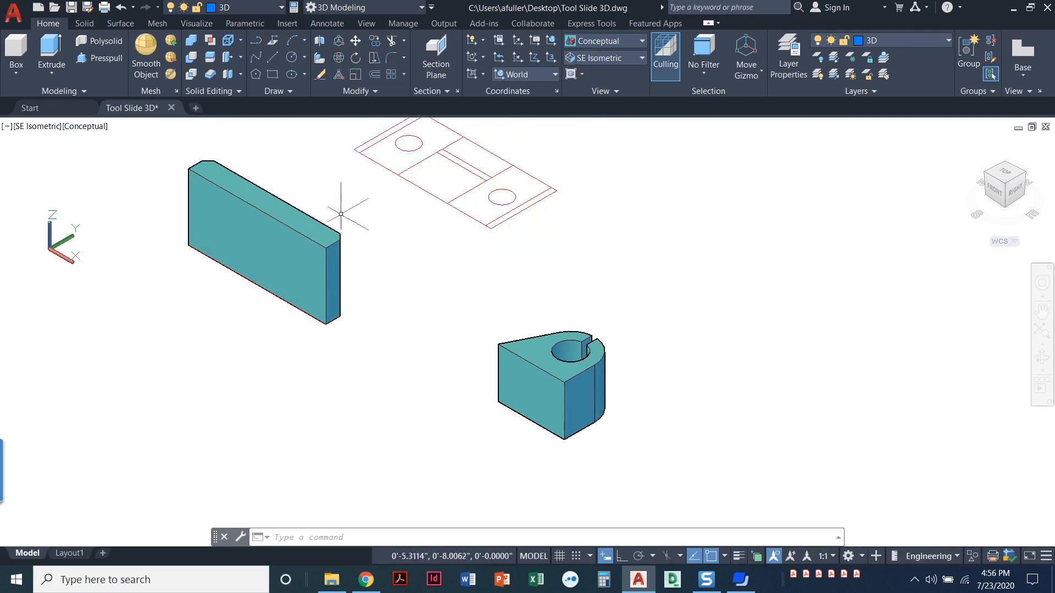
{"action": "mouse_move", "coordinate": [338, 58]}
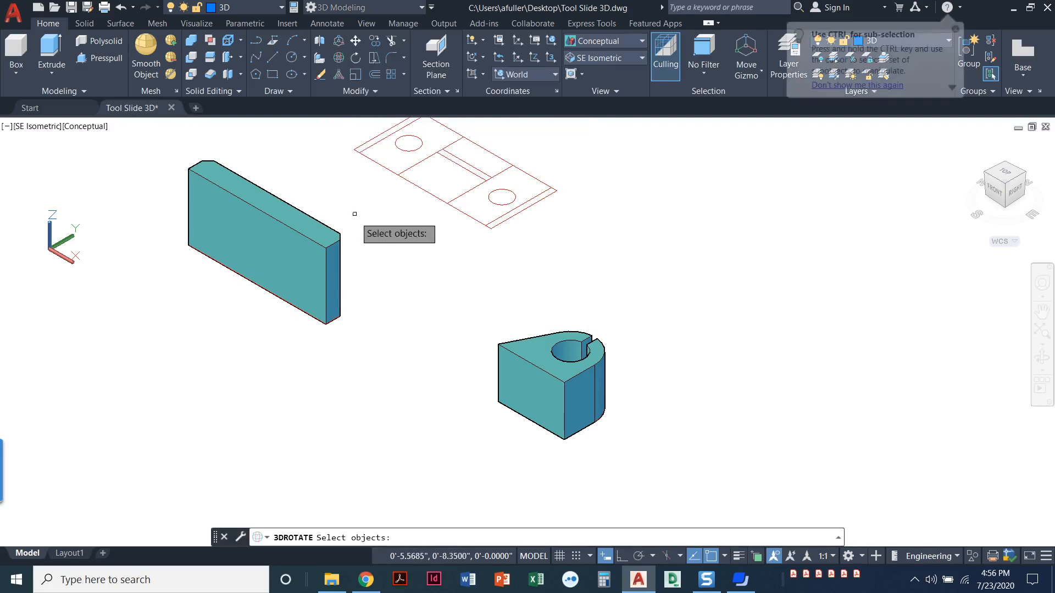
- Select the slotted block as an object for the 3D rotation
{"action": "left_click", "coordinate": [545, 397]}
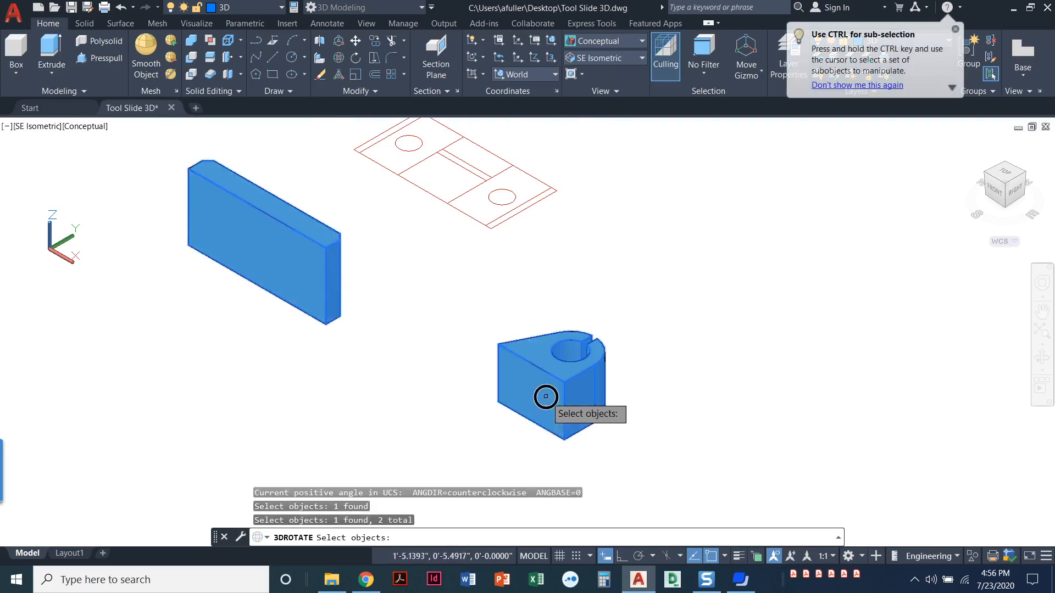
{"action": "mouse_move", "coordinate": [467, 290]}
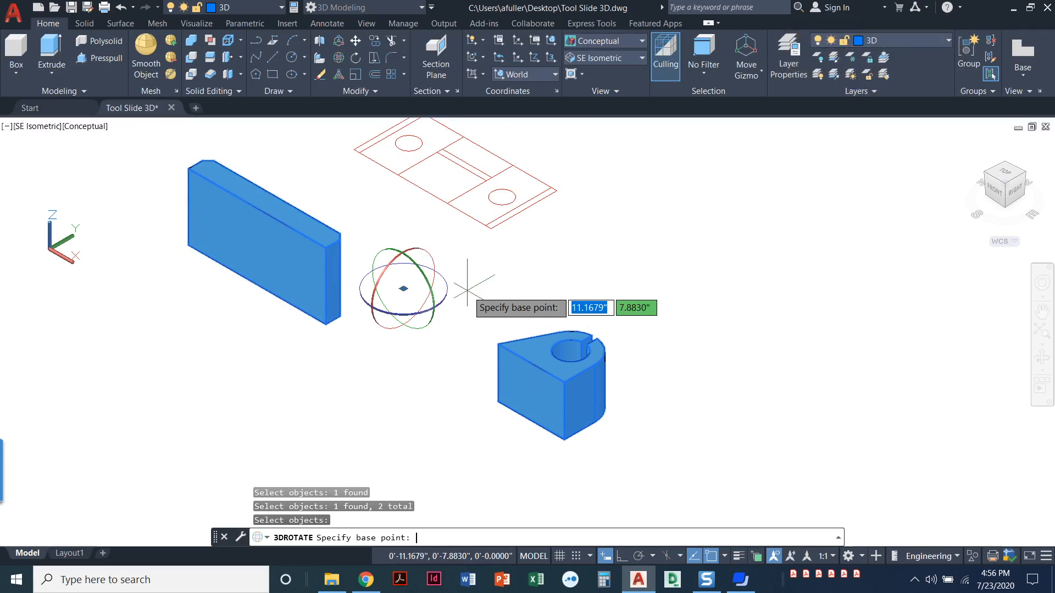
{"action": "mouse_move", "coordinate": [350, 348]}
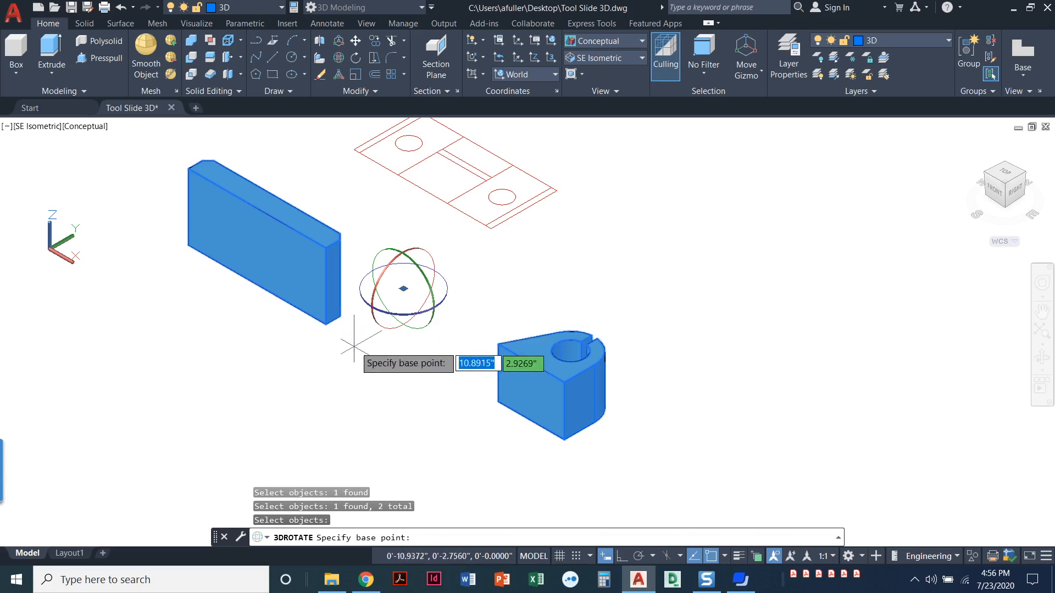
{"action": "mouse_move", "coordinate": [104, 279]}
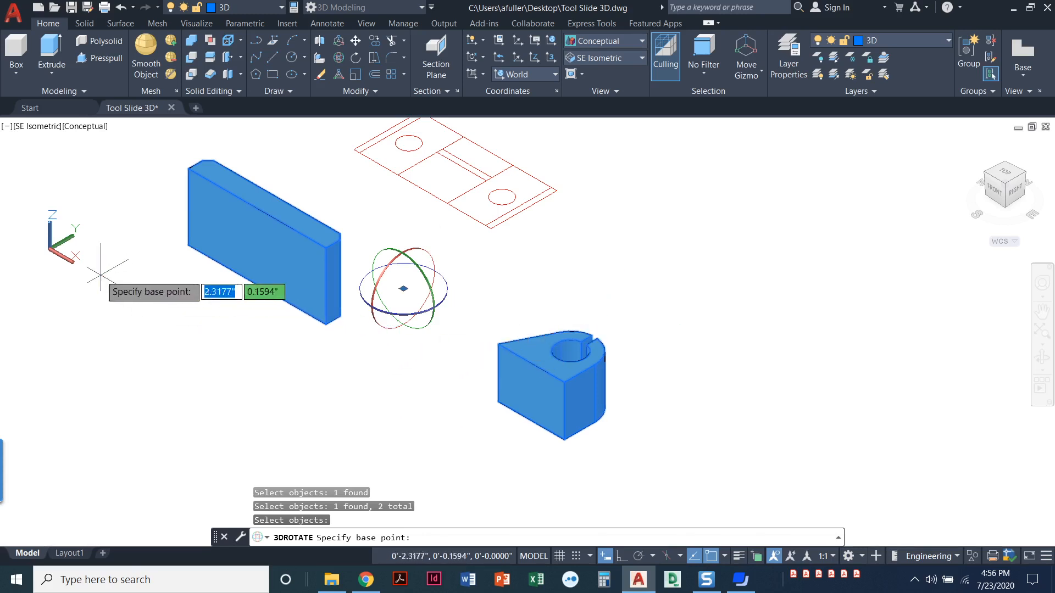
{"action": "mouse_move", "coordinate": [381, 333]}
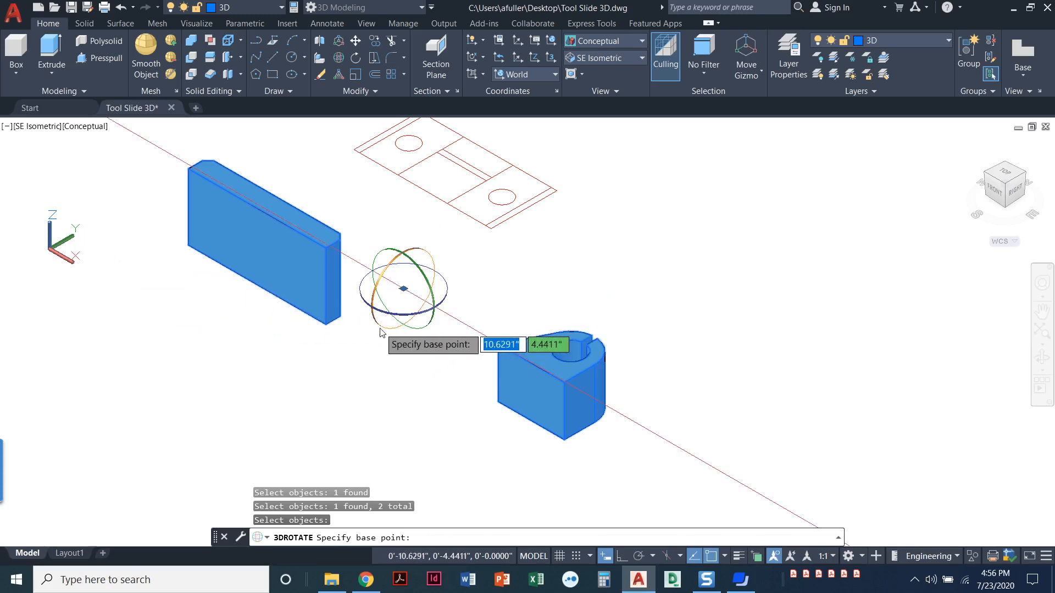
{"action": "mouse_move", "coordinate": [431, 323]}
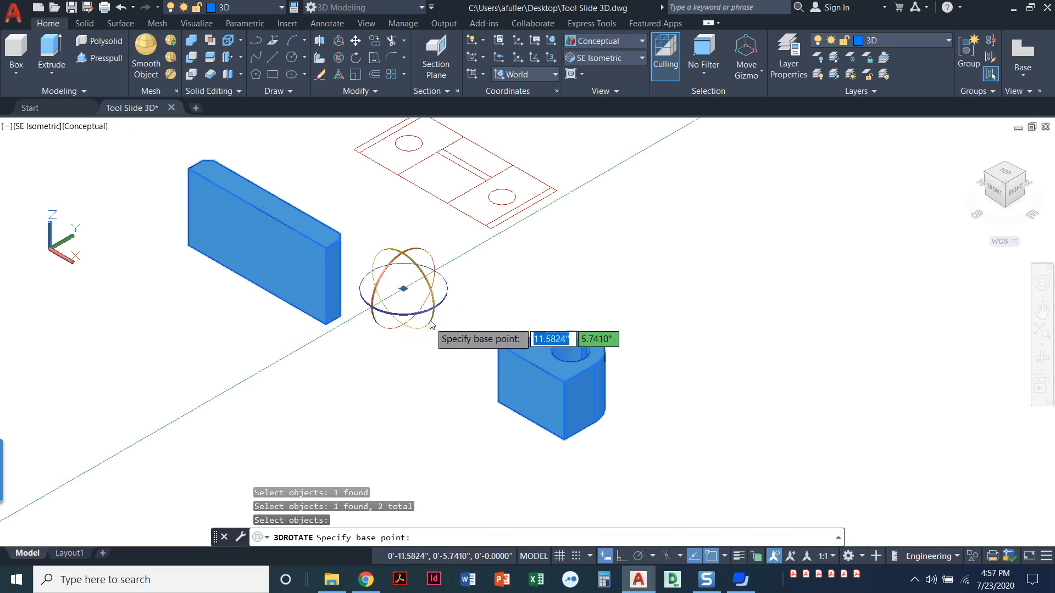
{"action": "mouse_move", "coordinate": [107, 282]}
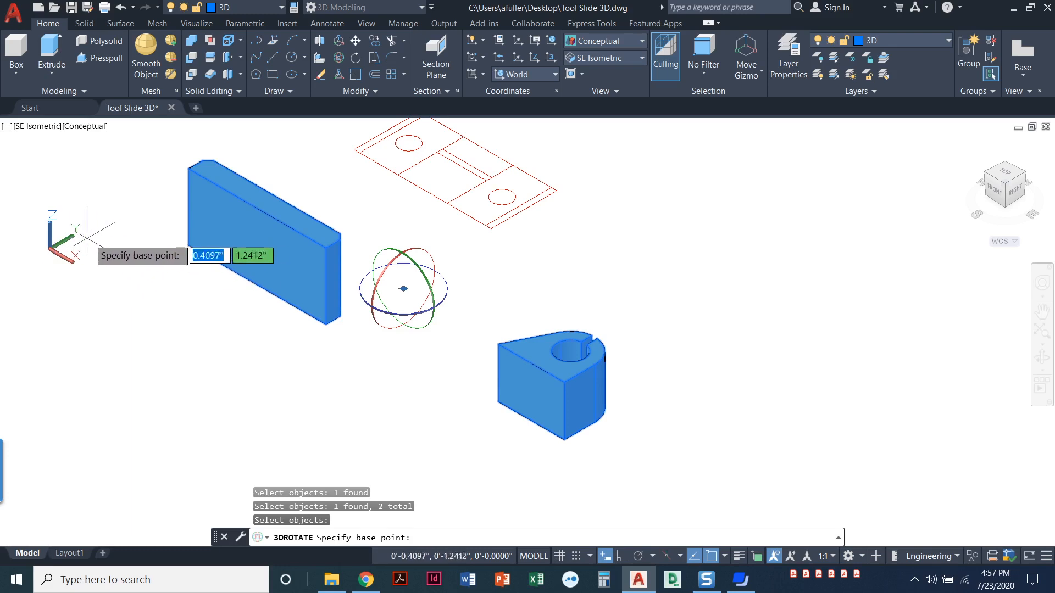
{"action": "mouse_move", "coordinate": [61, 242]}
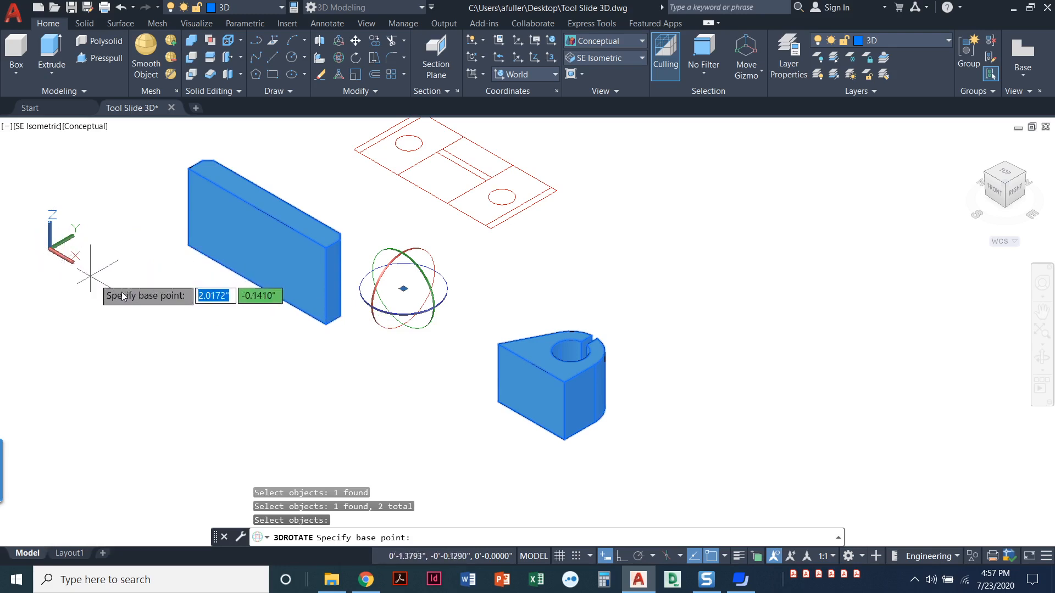
{"action": "mouse_move", "coordinate": [376, 326]}
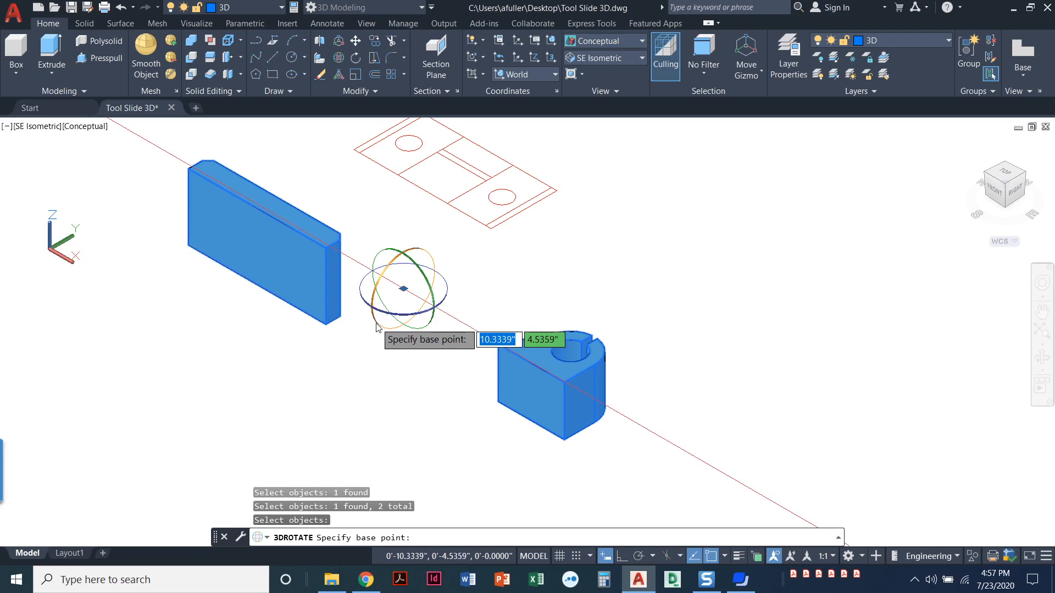
{"action": "mouse_move", "coordinate": [107, 222]}
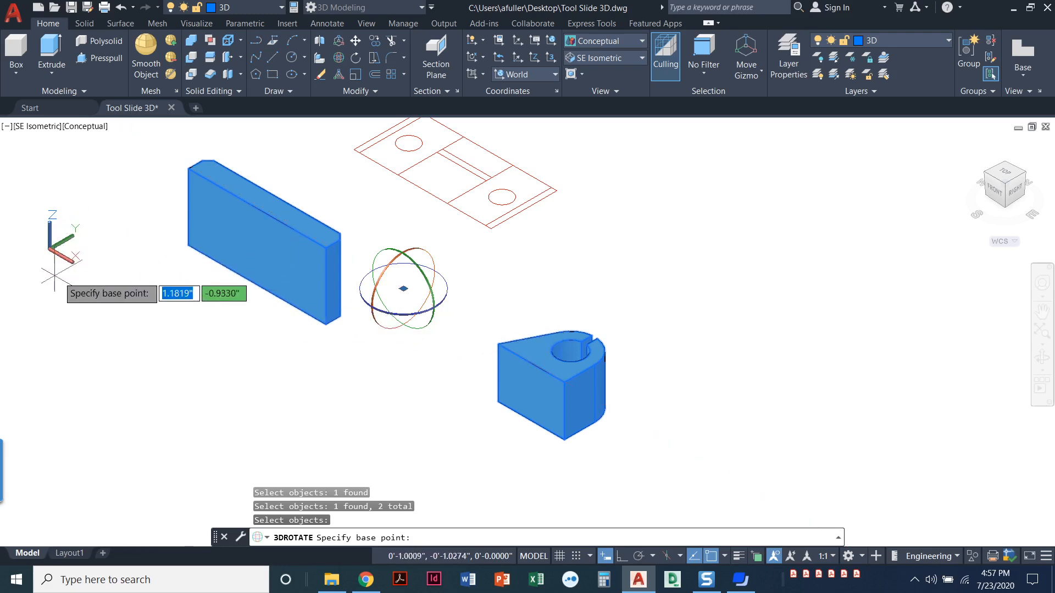
{"action": "mouse_move", "coordinate": [360, 327]}
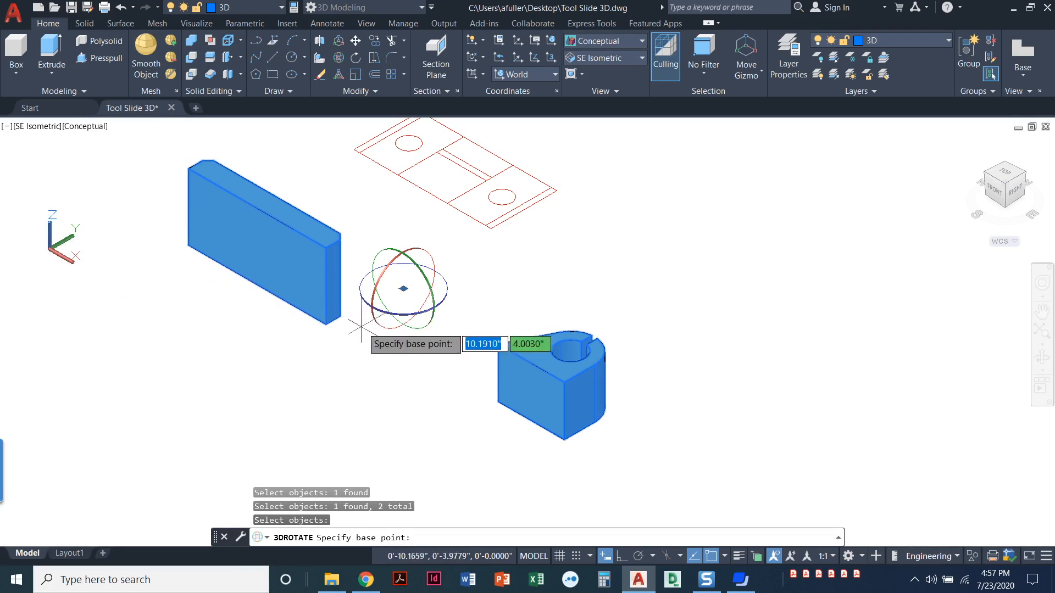
{"action": "mouse_move", "coordinate": [378, 327]}
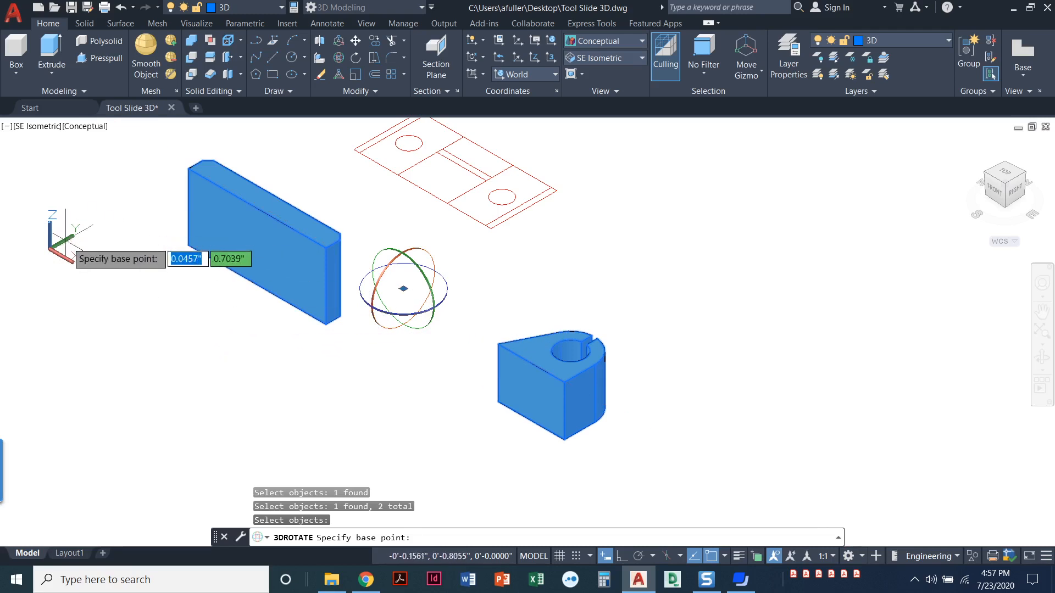
{"action": "mouse_move", "coordinate": [402, 323]}
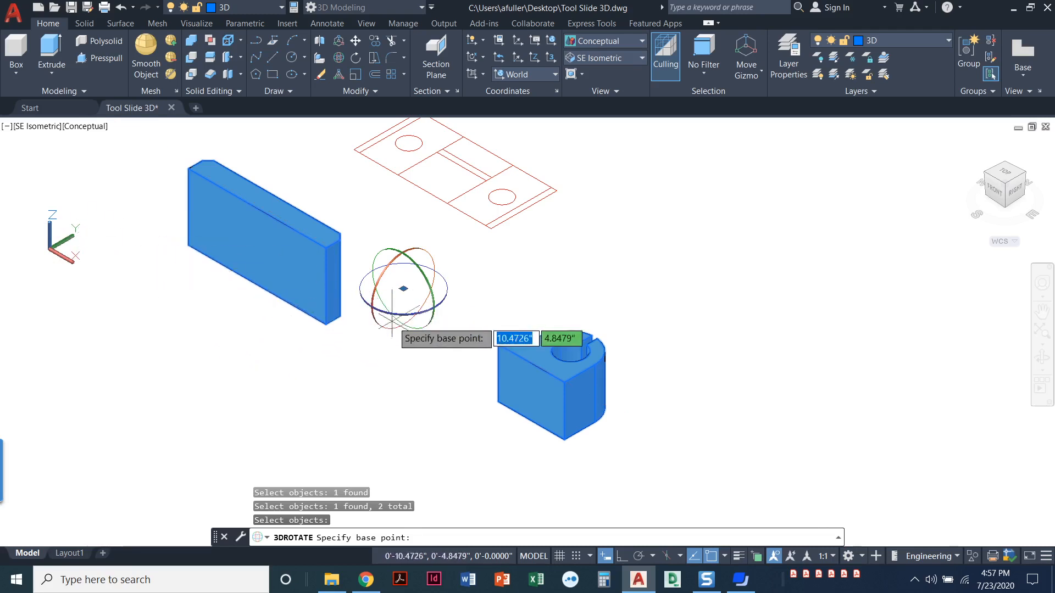
{"action": "mouse_move", "coordinate": [430, 326]}
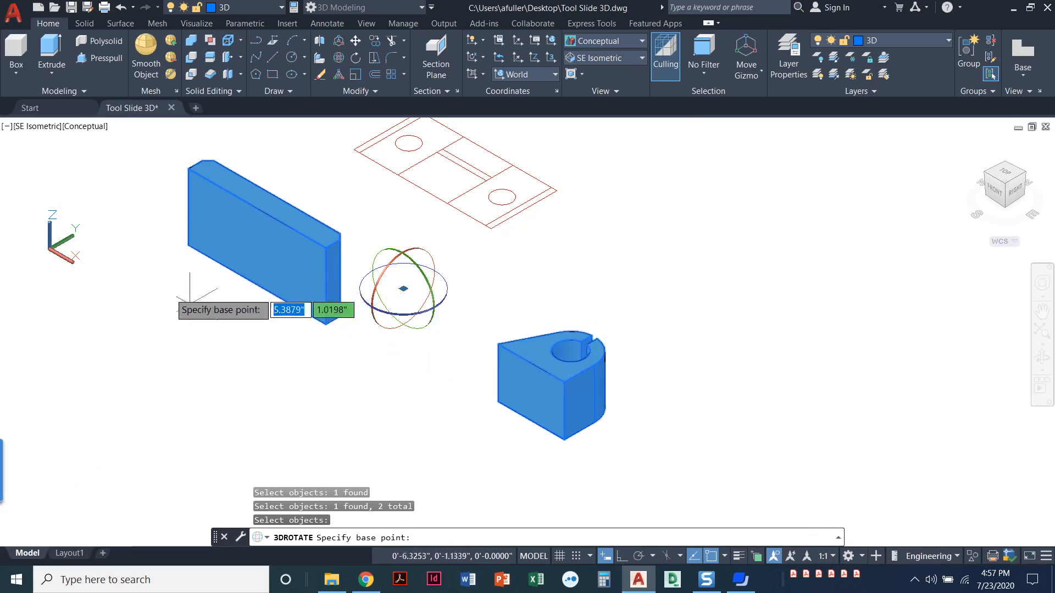
{"action": "mouse_move", "coordinate": [51, 216]}
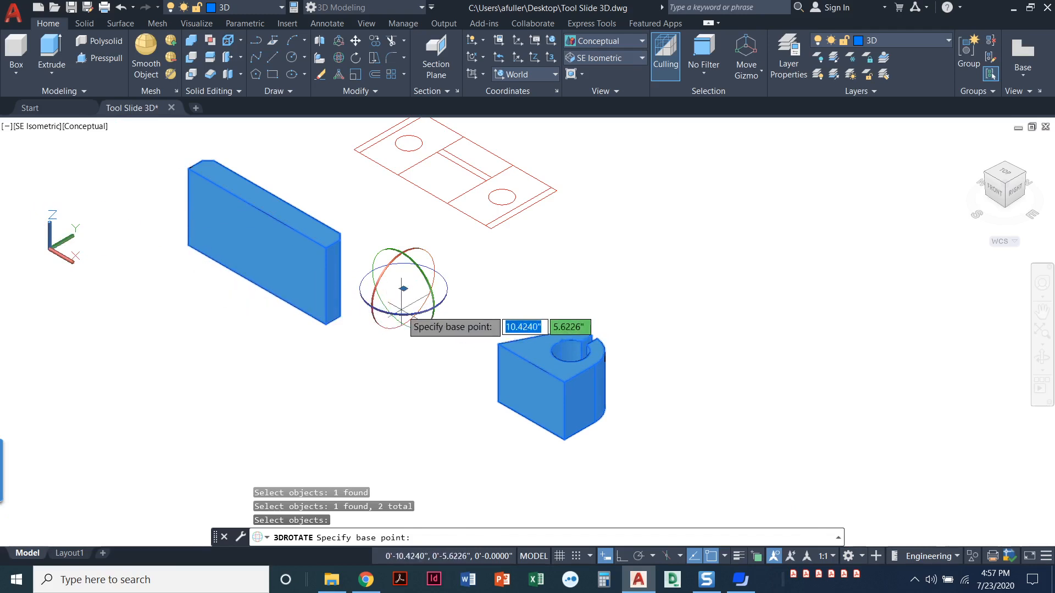
{"action": "mouse_move", "coordinate": [331, 350]}
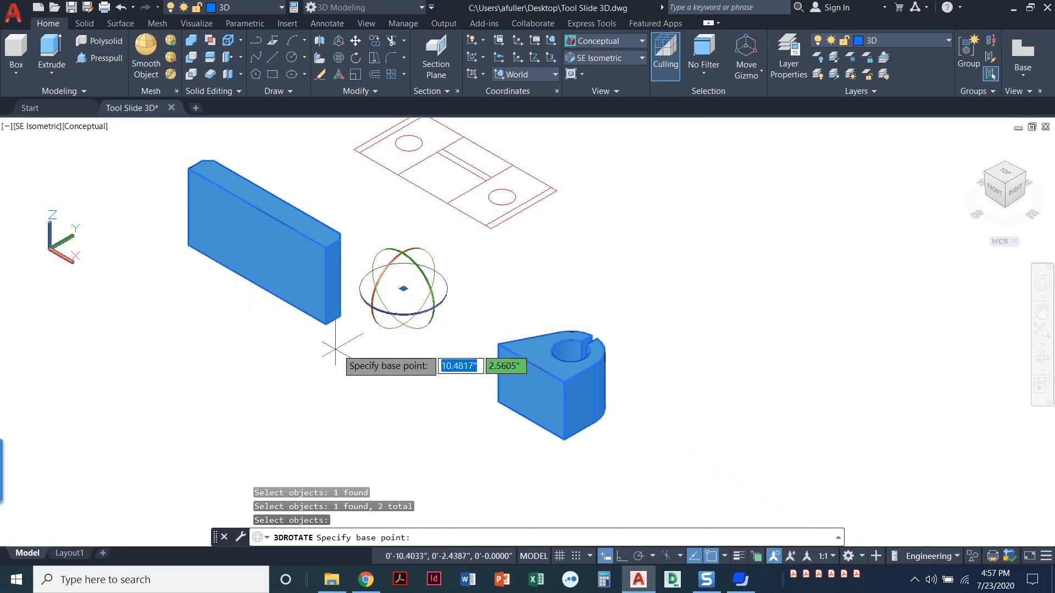
{"action": "mouse_move", "coordinate": [425, 331]}
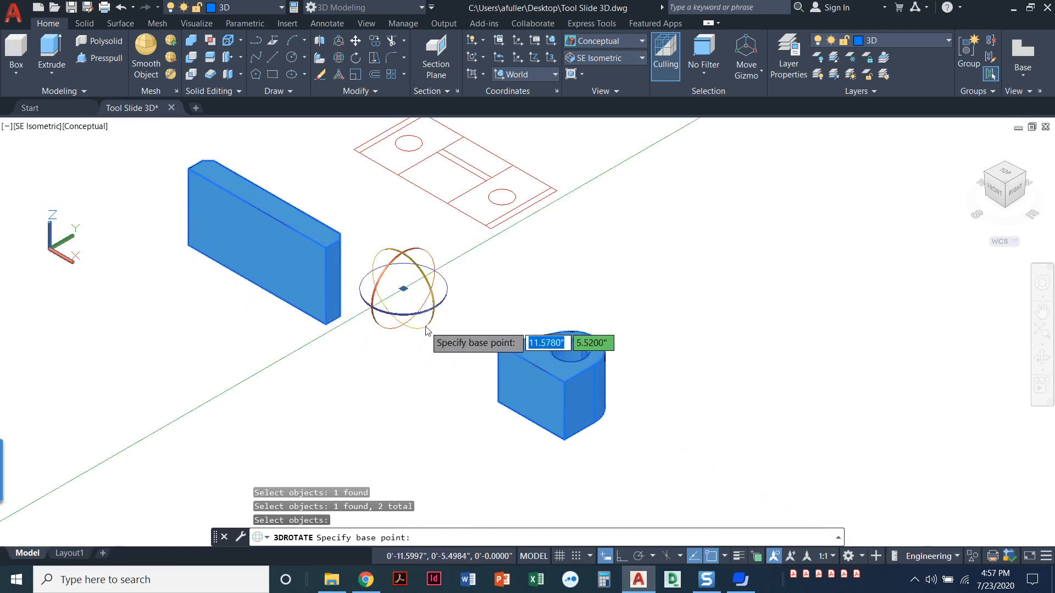
{"action": "mouse_move", "coordinate": [388, 320]}
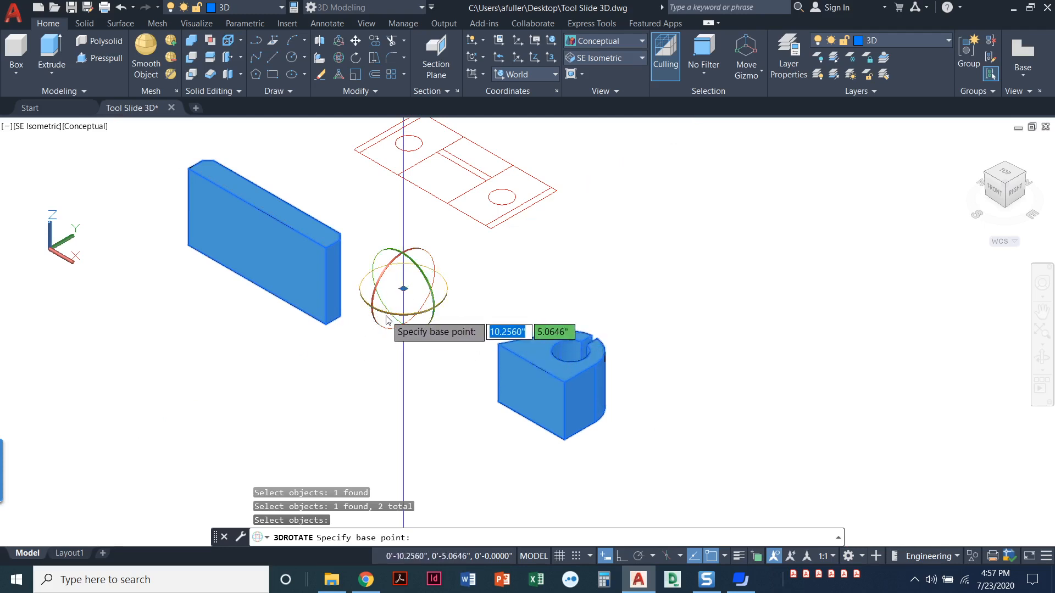
{"action": "mouse_move", "coordinate": [384, 396]}
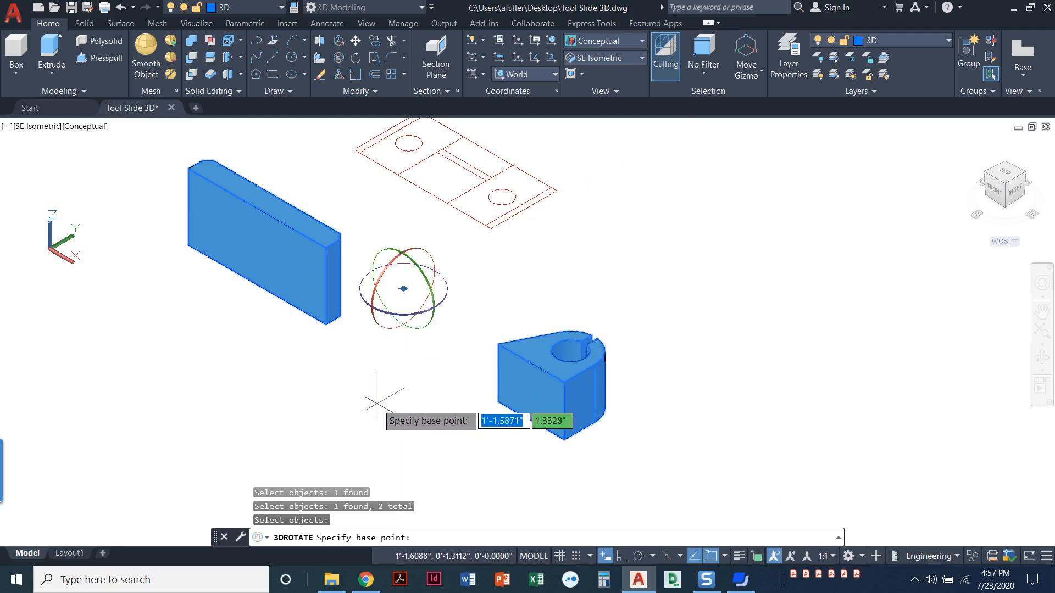
{"action": "mouse_move", "coordinate": [441, 364]}
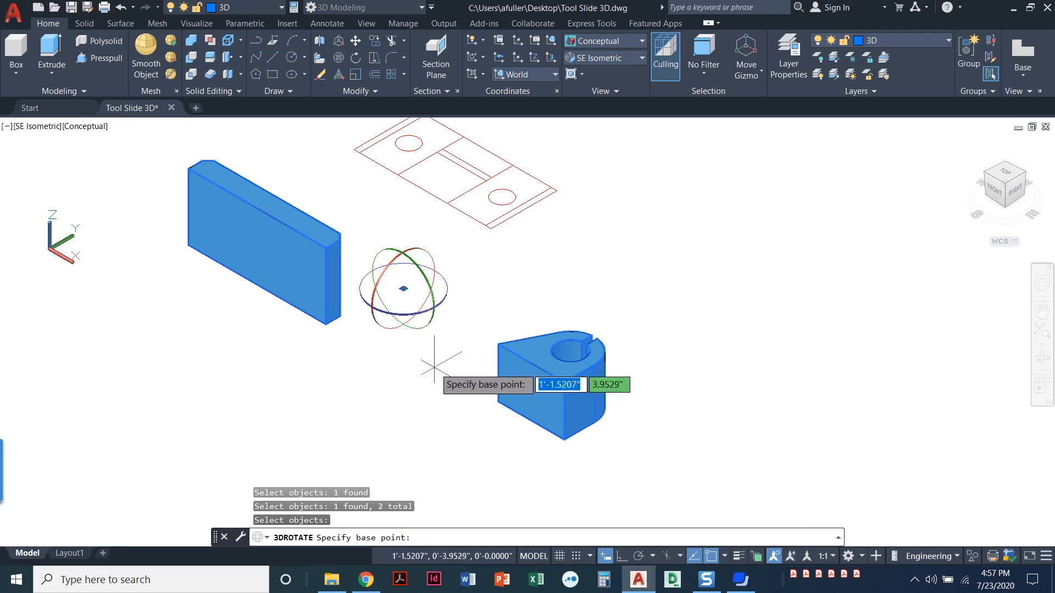
{"action": "mouse_move", "coordinate": [410, 369]}
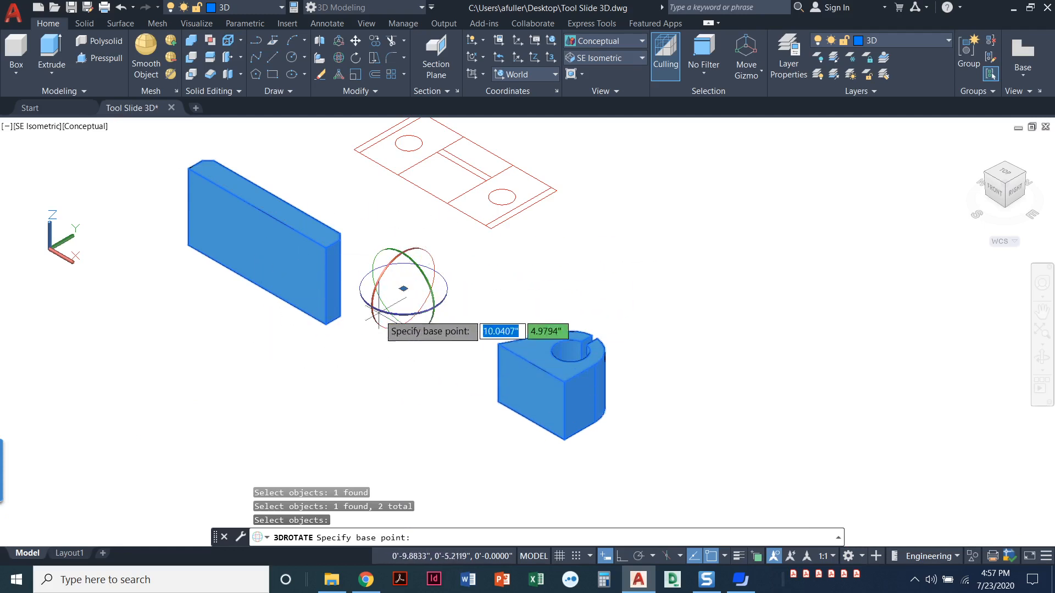
{"action": "mouse_move", "coordinate": [428, 256]}
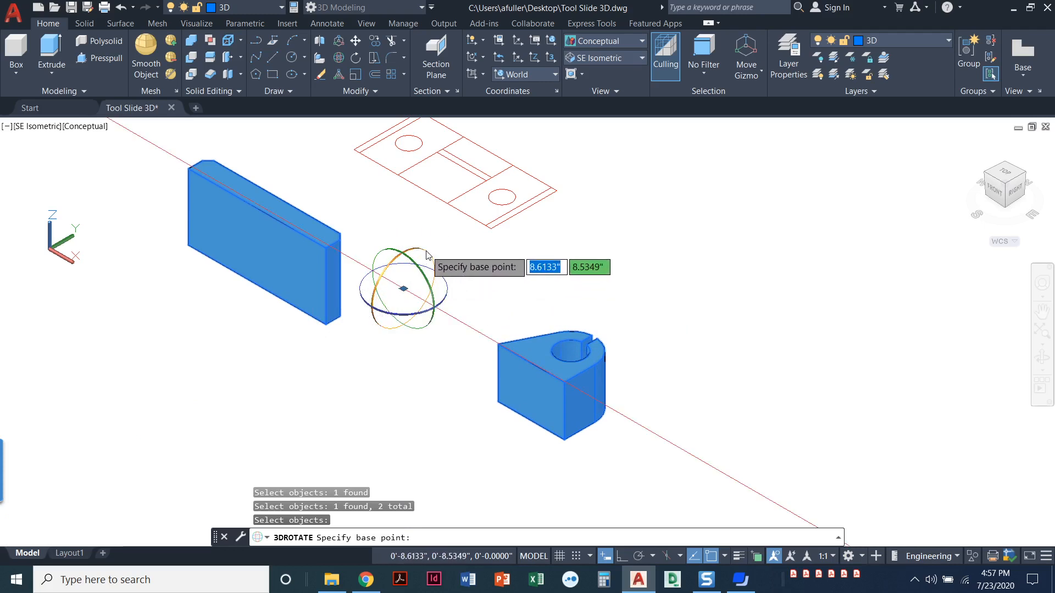
{"action": "mouse_move", "coordinate": [419, 254]}
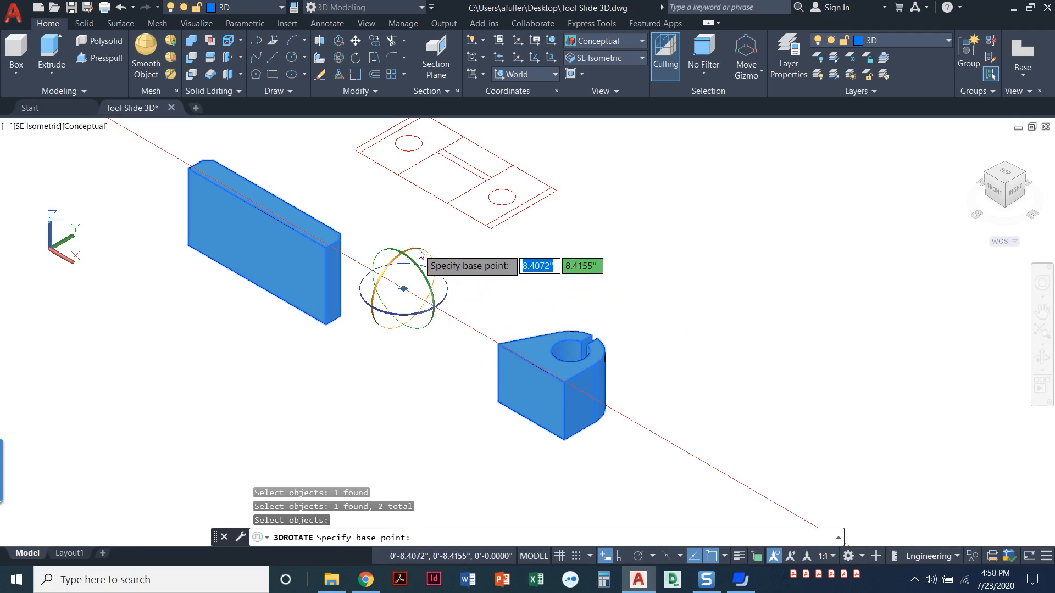
- Rotate both solids 90° about the picked base point and finish the command
{"action": "left_click", "coordinate": [404, 289]}
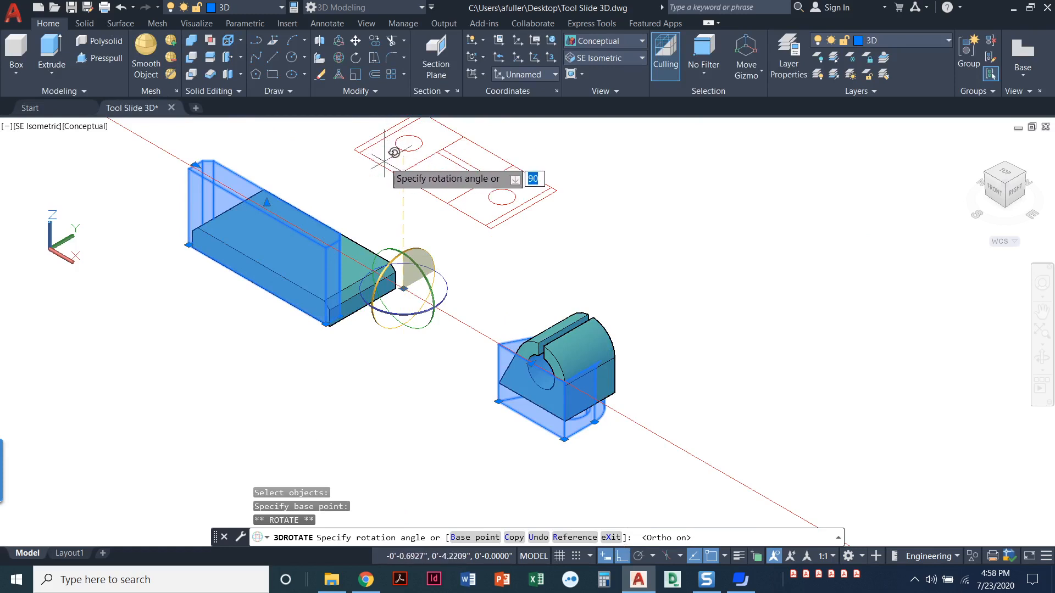
{"action": "key", "text": "Return"}
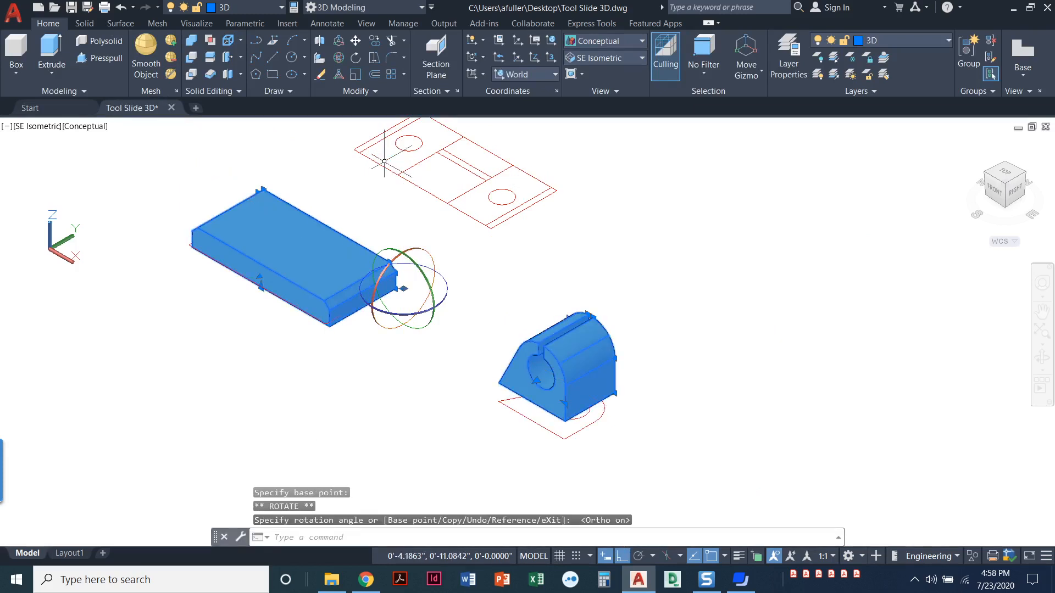
{"action": "key", "text": "Escape"}
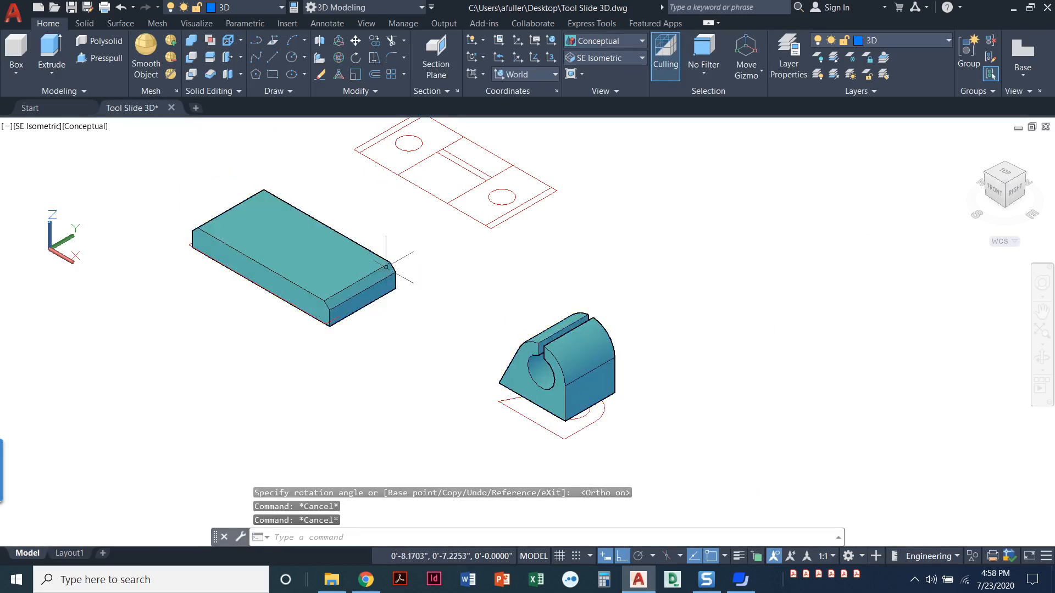
- Rotate the bearing block a further 90° about its vertical axis with 3DROTATE
{"action": "left_click", "coordinate": [552, 373]}
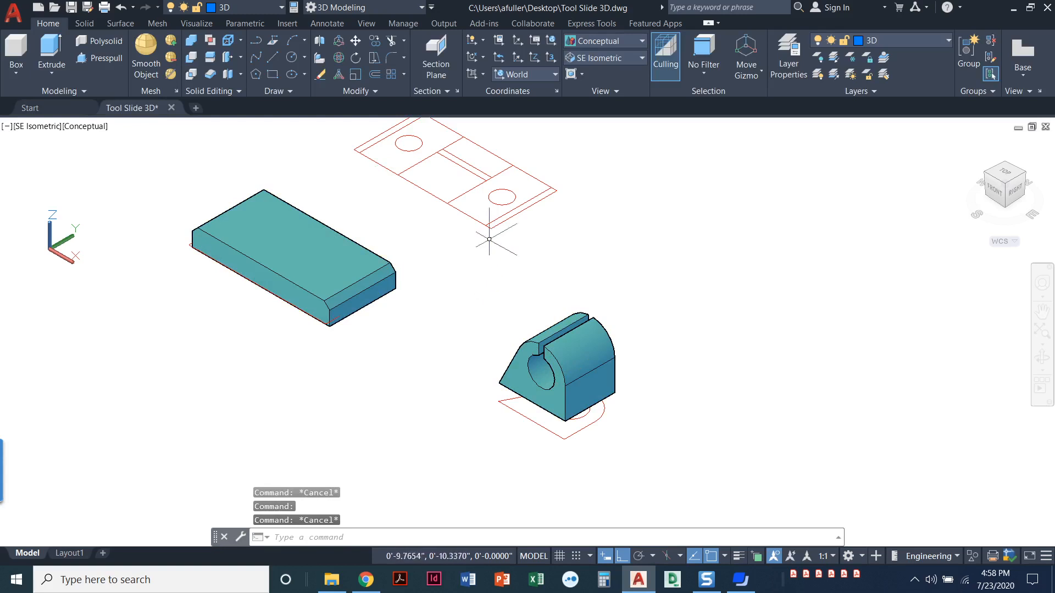
{"action": "left_click", "coordinate": [342, 57]}
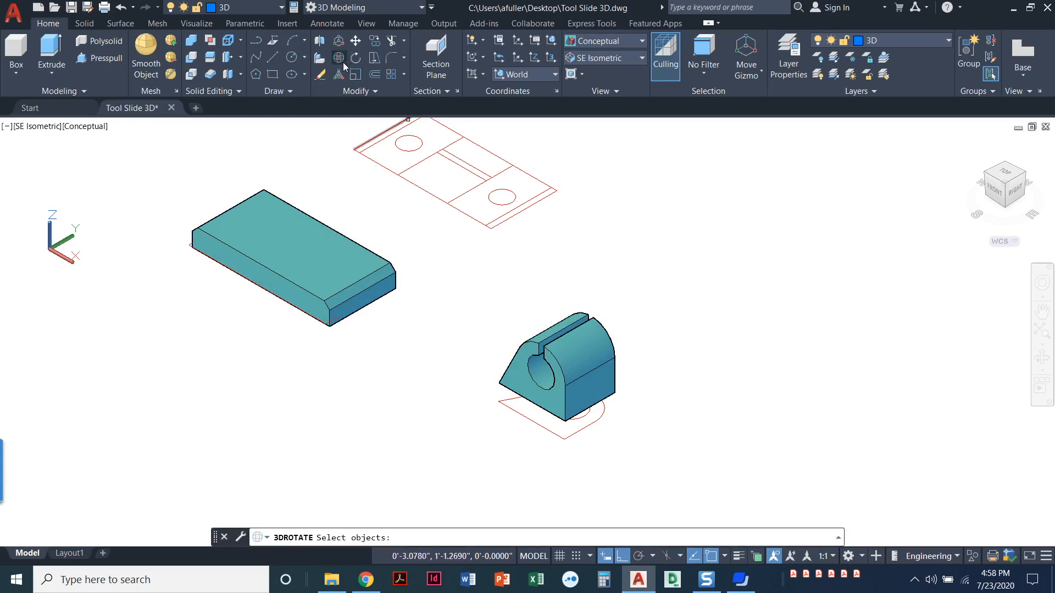
{"action": "mouse_move", "coordinate": [402, 180]}
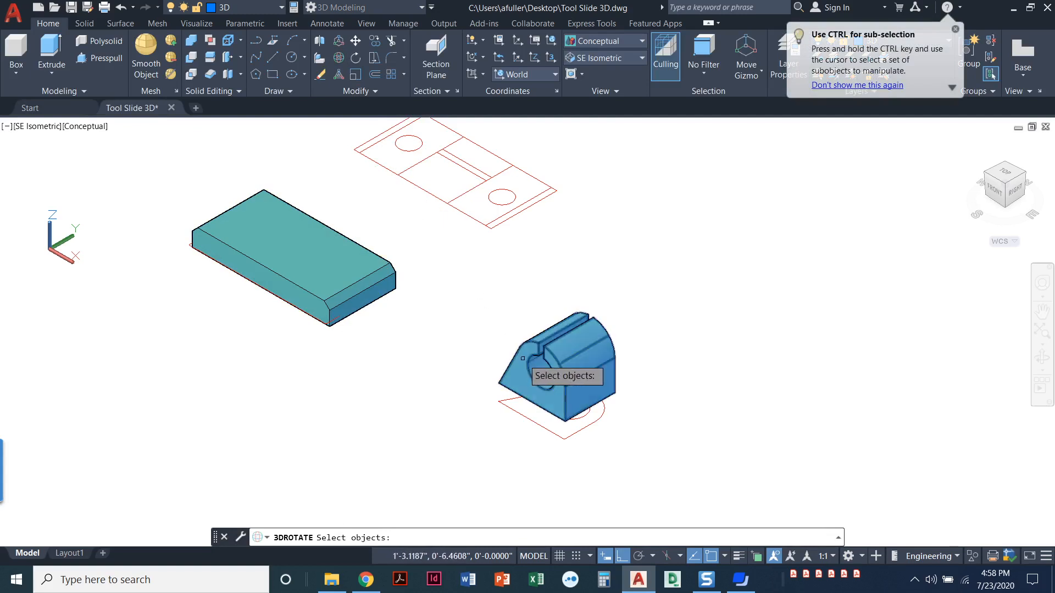
{"action": "left_click", "coordinate": [555, 373]}
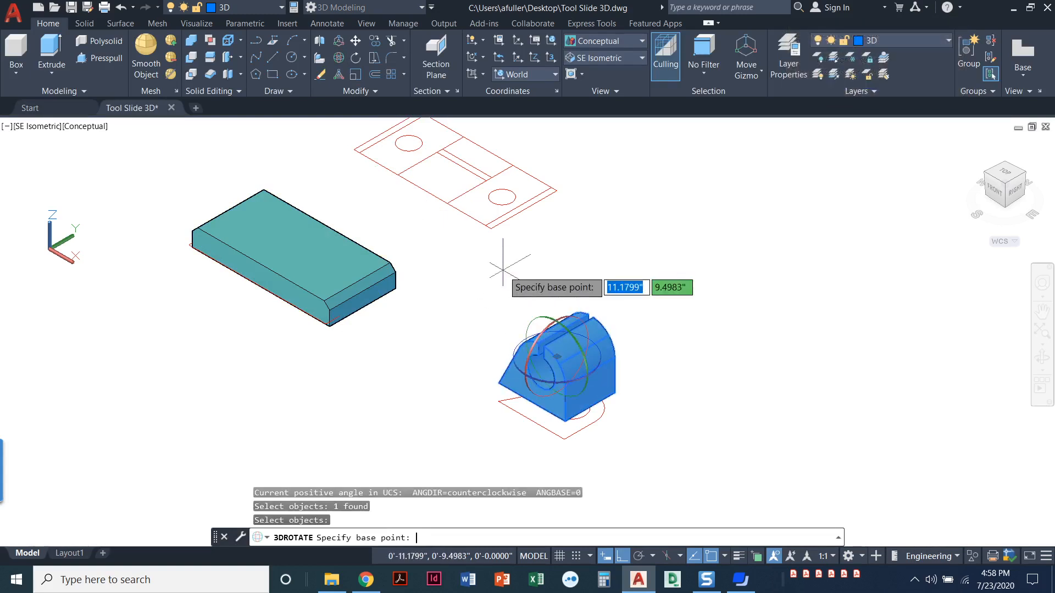
{"action": "mouse_move", "coordinate": [573, 376]}
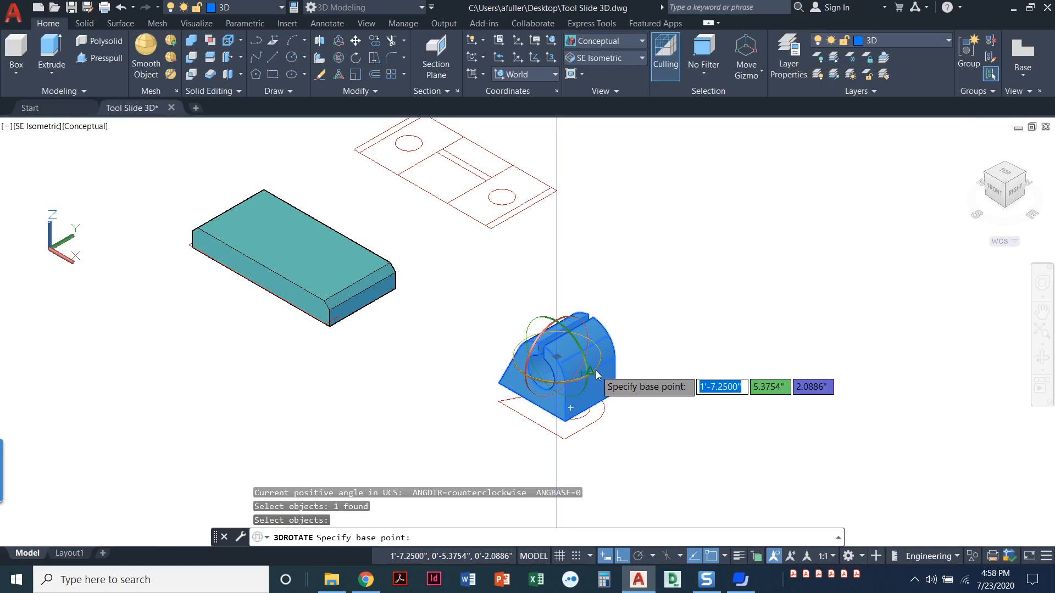
{"action": "left_click", "coordinate": [581, 376]}
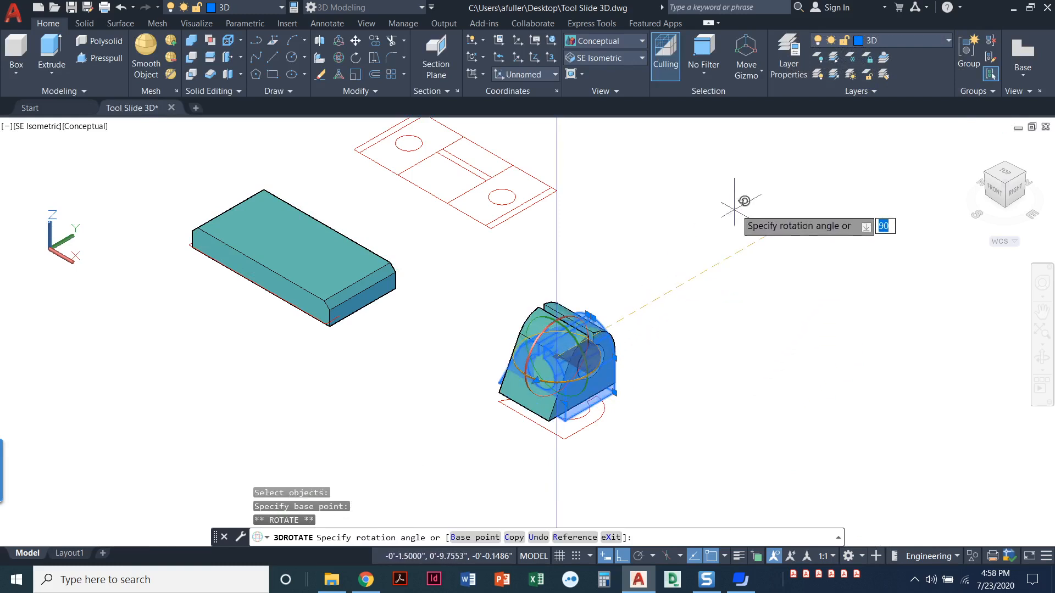
{"action": "key", "text": "Return"}
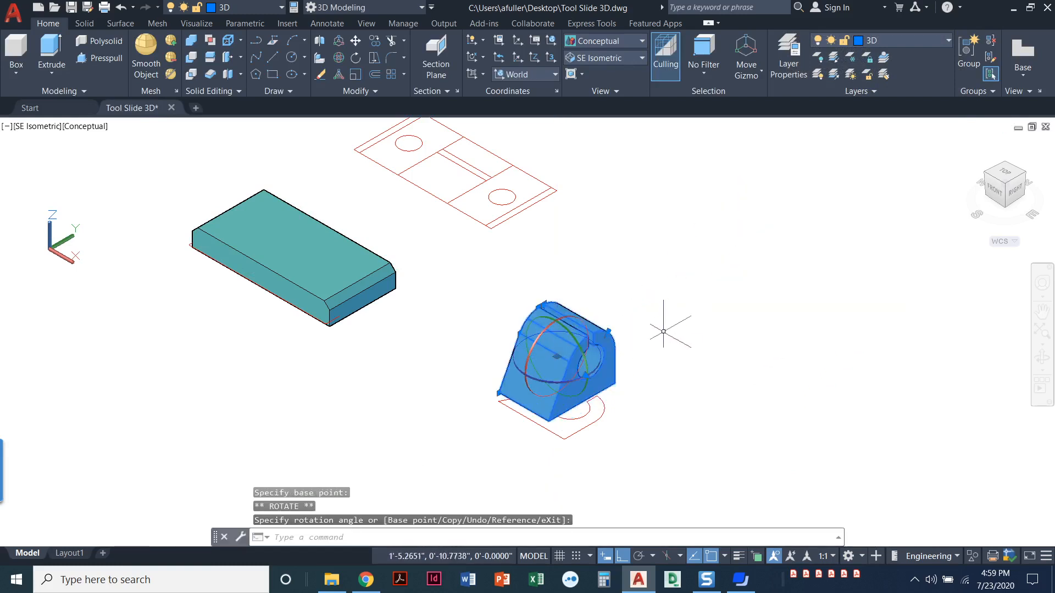
{"action": "key", "text": "Escape"}
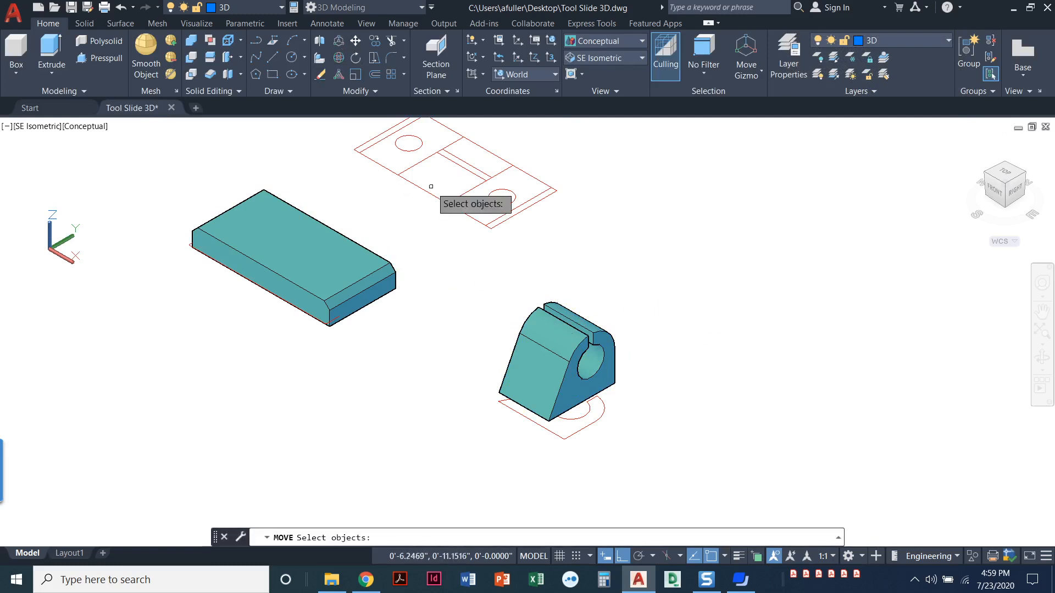
- Move the bearing block by its bottom-edge midpoint onto the base's edge midpoint
{"action": "left_click", "coordinate": [555, 367]}
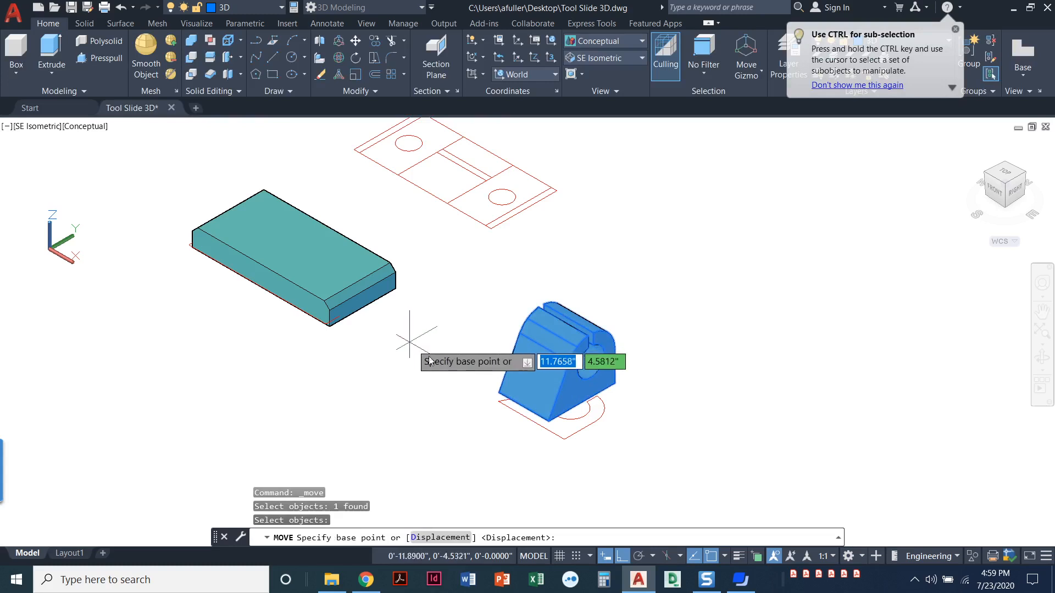
{"action": "mouse_move", "coordinate": [524, 403]}
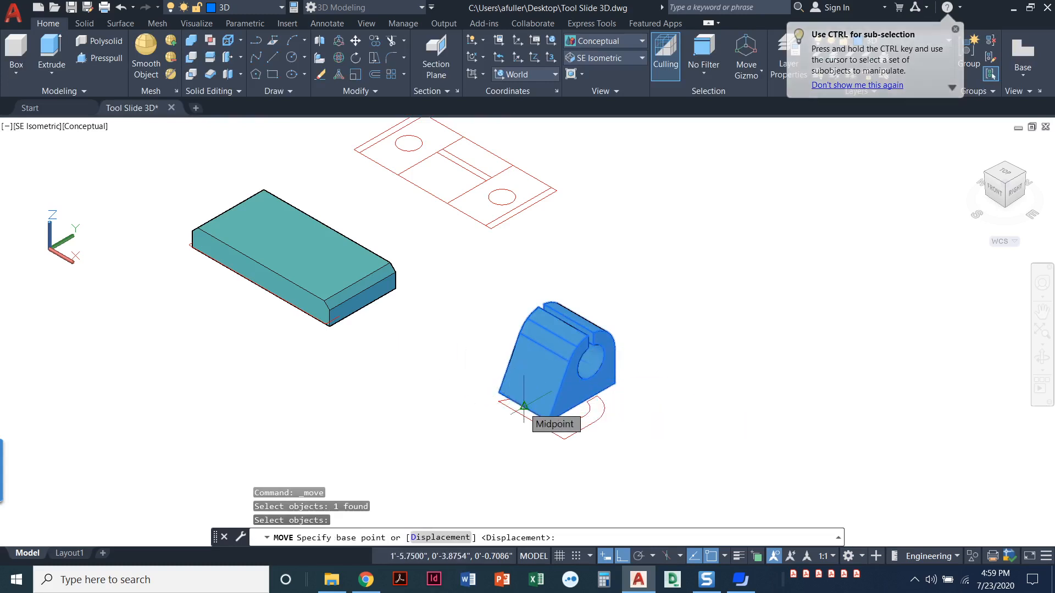
{"action": "left_click", "coordinate": [525, 405]}
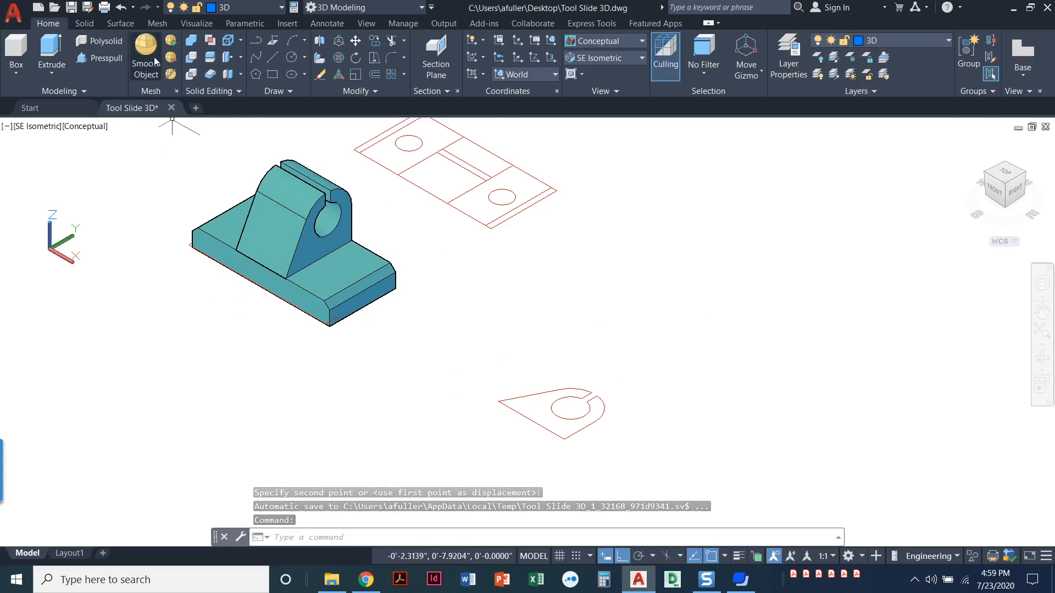
{"action": "mouse_move", "coordinate": [191, 41]}
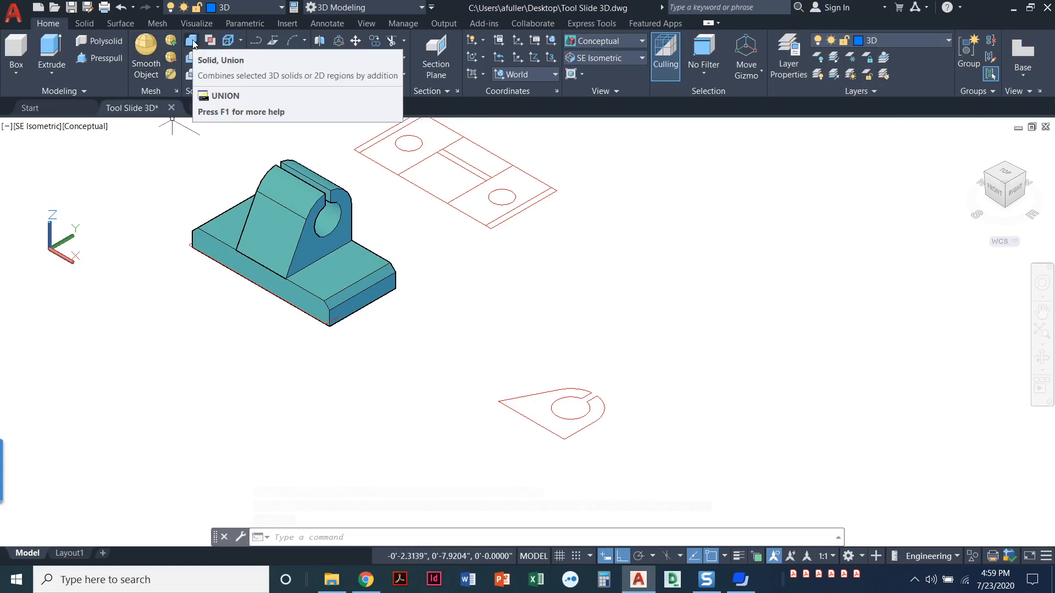
- Union the bearing block and the chamfered base into one solid
{"action": "left_click", "coordinate": [191, 41]}
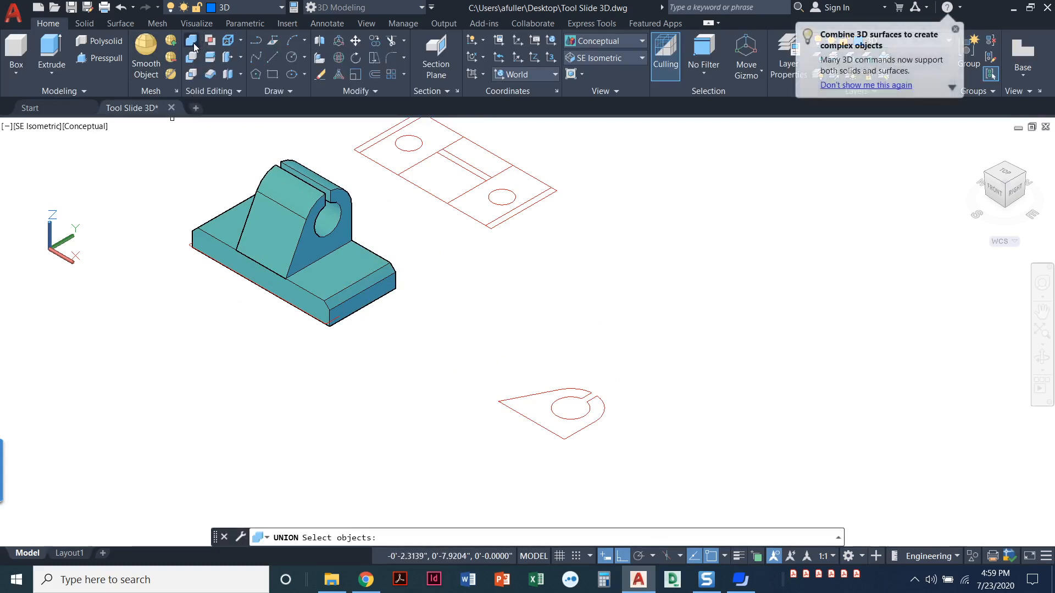
{"action": "left_click", "coordinate": [310, 222]}
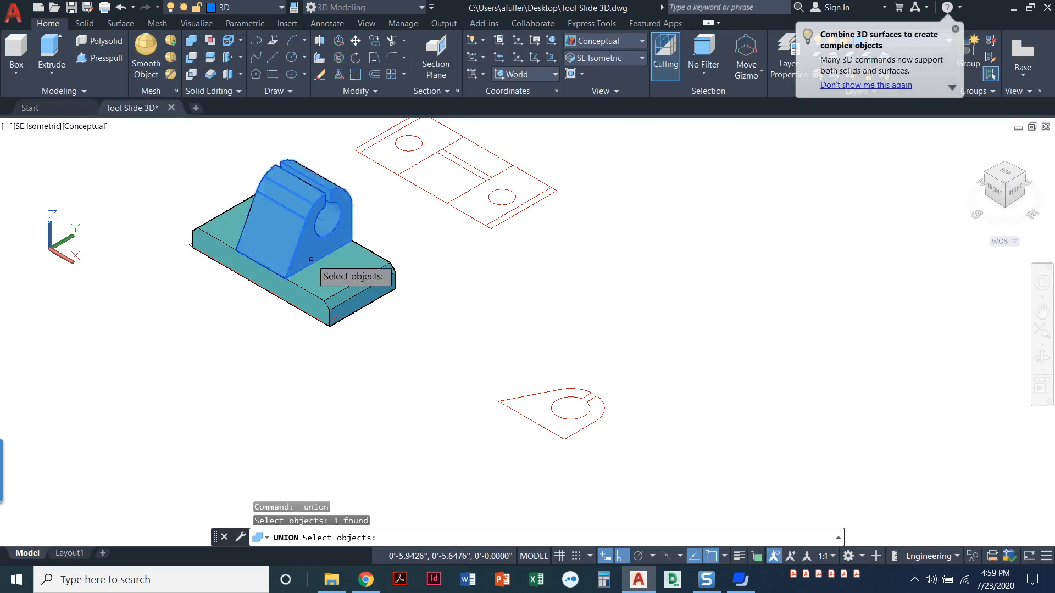
{"action": "left_click", "coordinate": [282, 282]}
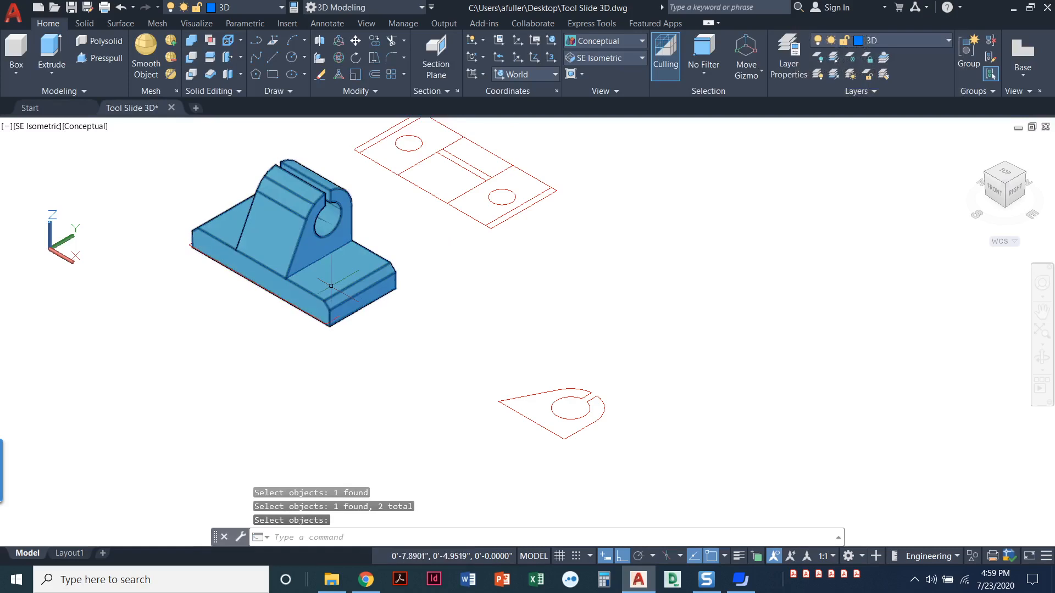
{"action": "mouse_move", "coordinate": [339, 281]}
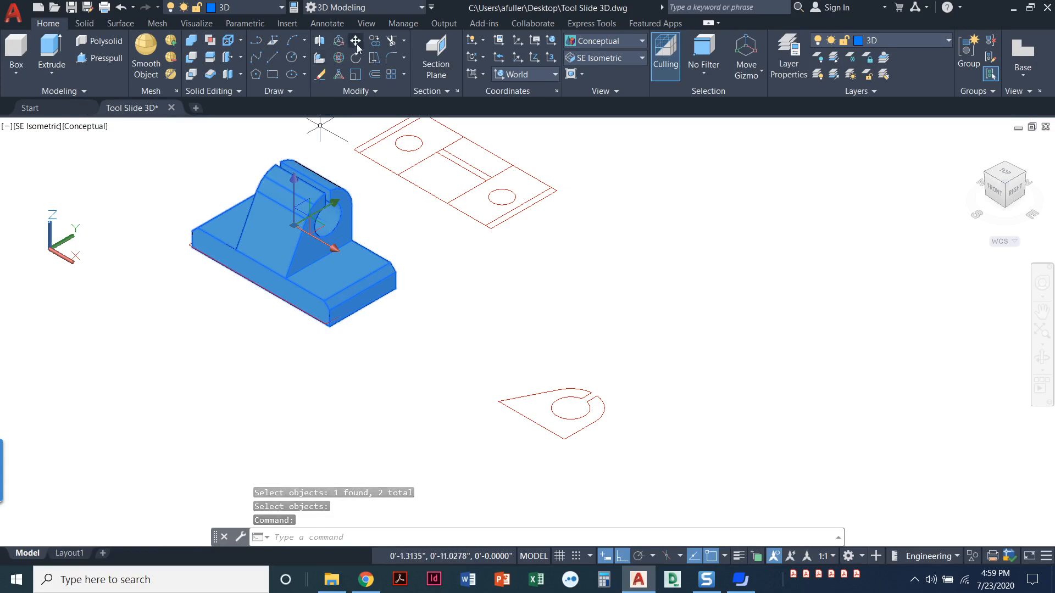
- Move the unioned solid from its base edge midpoint with Ortho turned off
{"action": "left_click", "coordinate": [355, 42]}
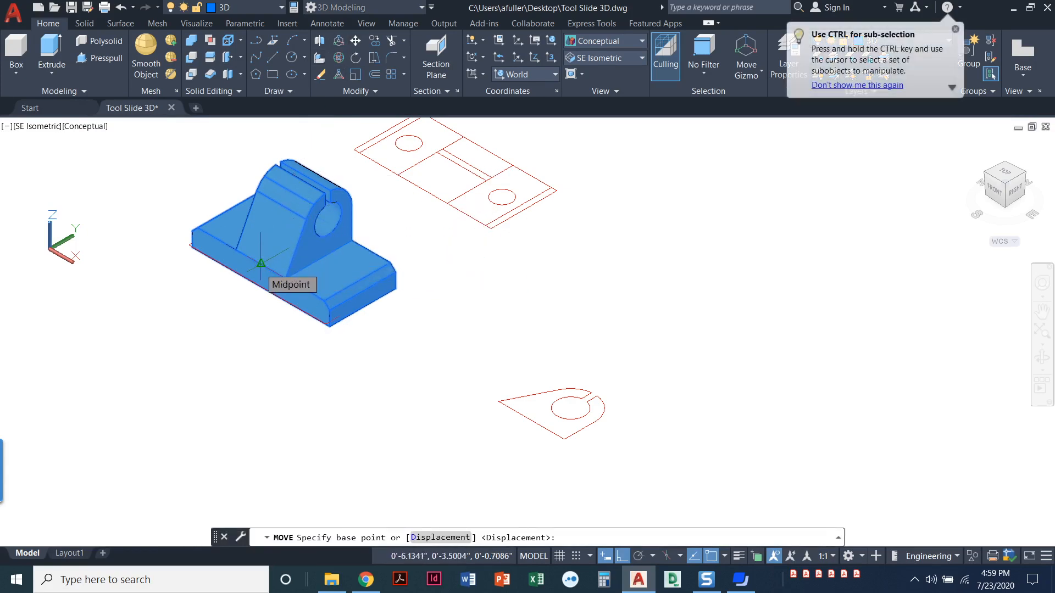
{"action": "left_click", "coordinate": [262, 263]}
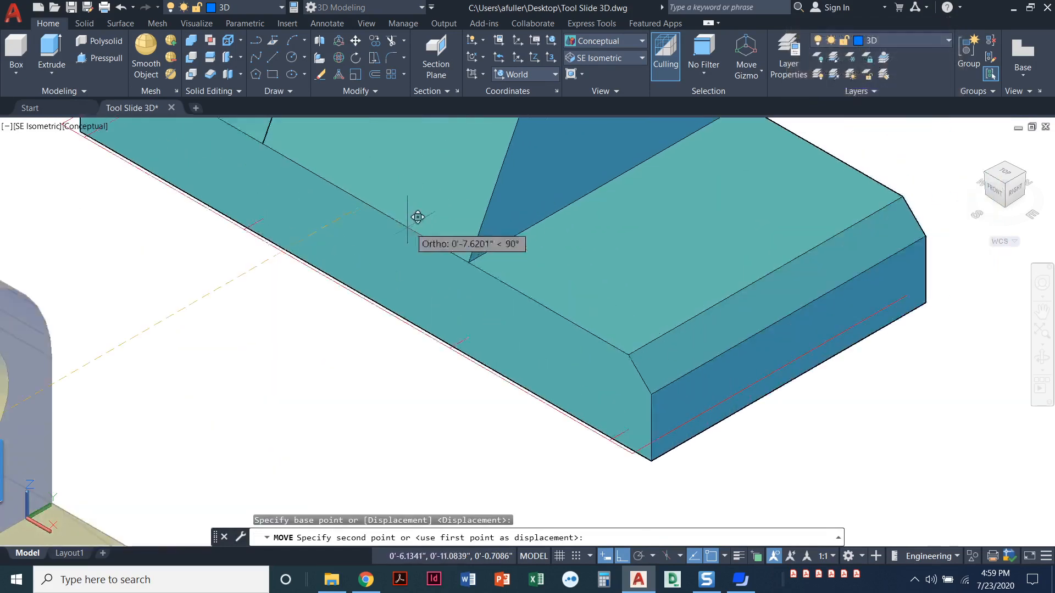
{"action": "mouse_move", "coordinate": [454, 253]}
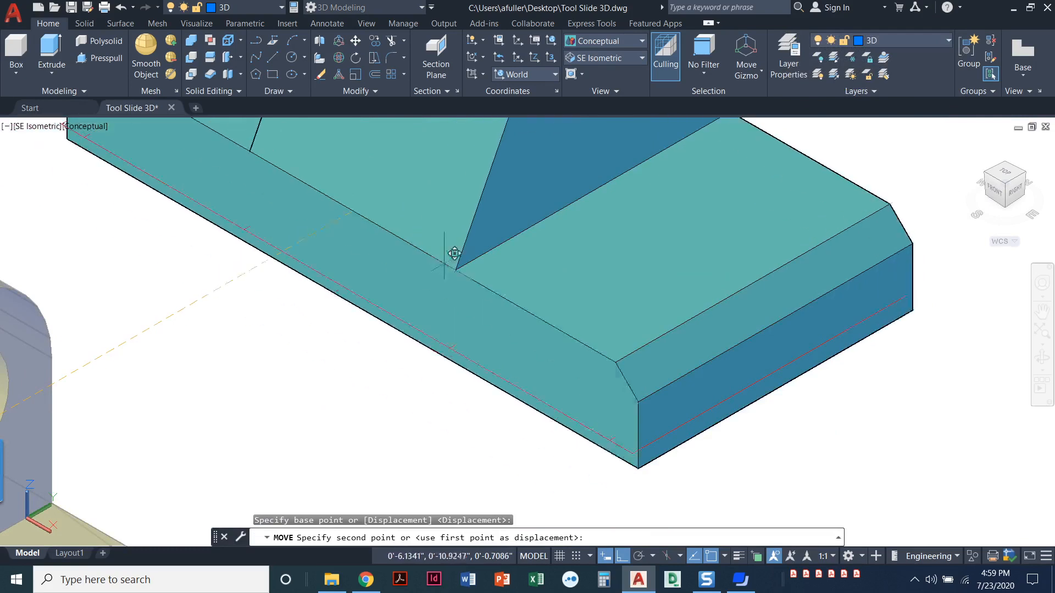
{"action": "left_click", "coordinate": [454, 263]}
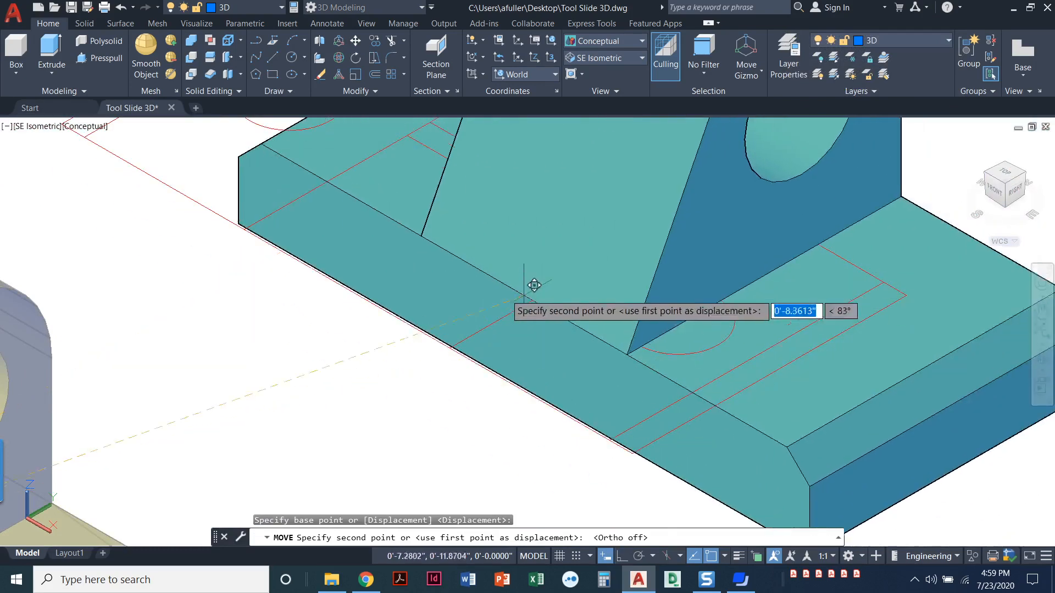
{"action": "mouse_move", "coordinate": [382, 295]}
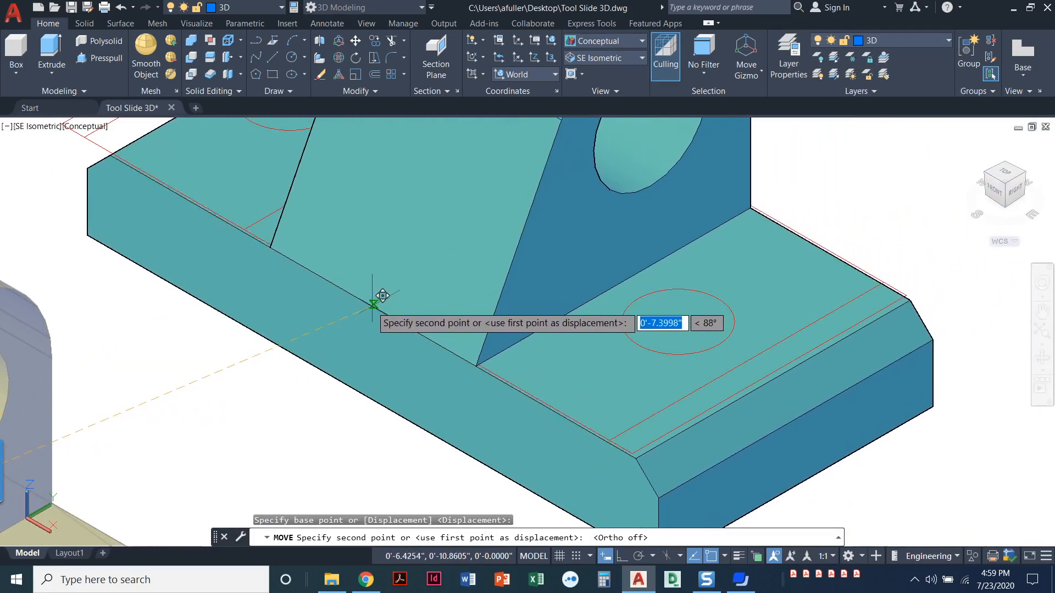
{"action": "mouse_move", "coordinate": [351, 277]}
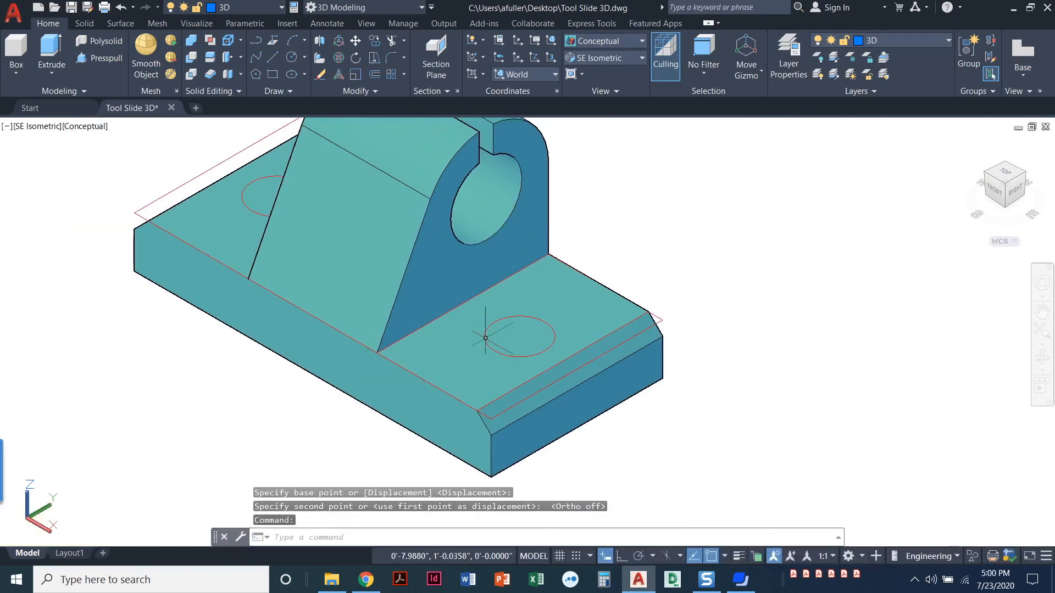
{"action": "mouse_move", "coordinate": [348, 332]}
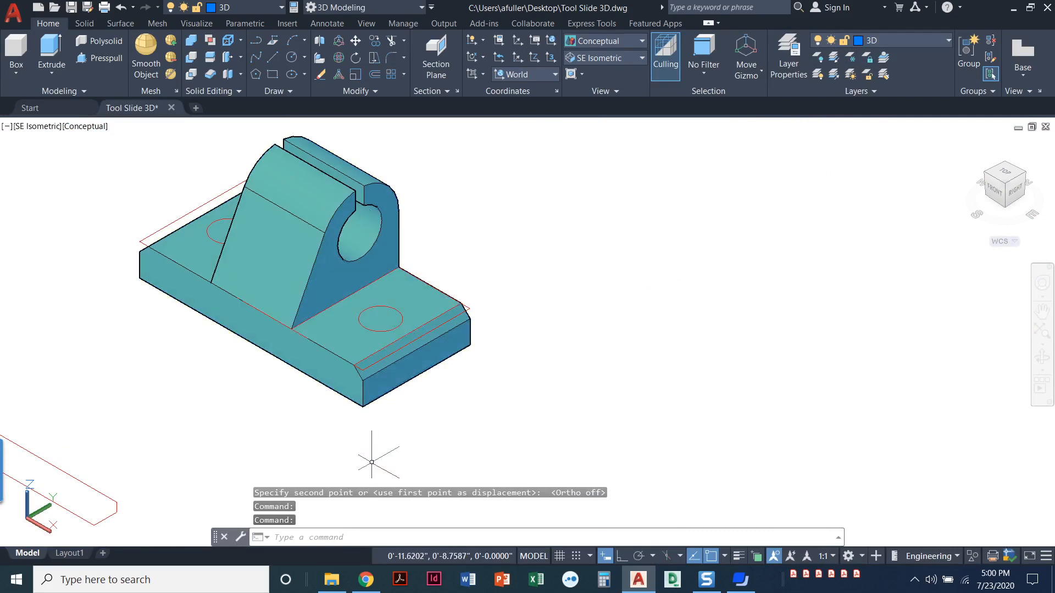
{"action": "mouse_move", "coordinate": [126, 126]}
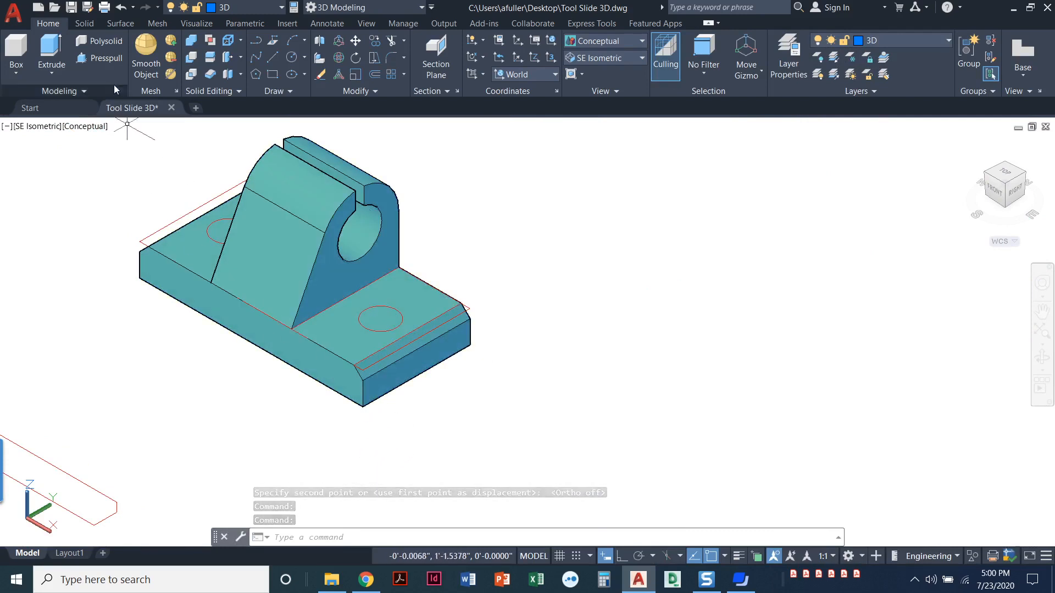
- Press-pull the front circle down through the base to cut a hole
{"action": "left_click", "coordinate": [105, 58]}
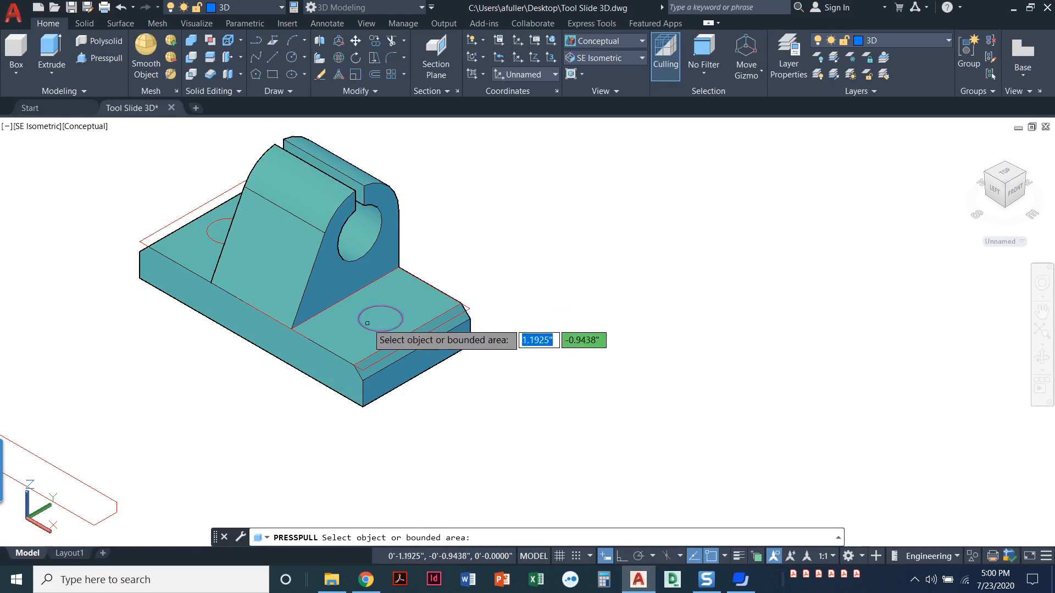
{"action": "mouse_move", "coordinate": [382, 318]}
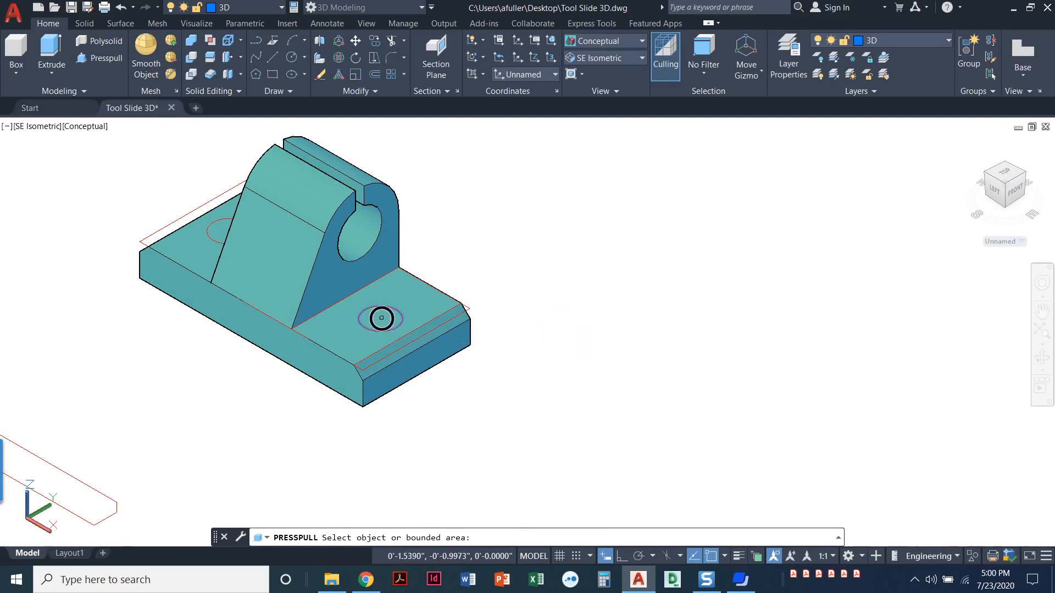
{"action": "left_click", "coordinate": [380, 319]}
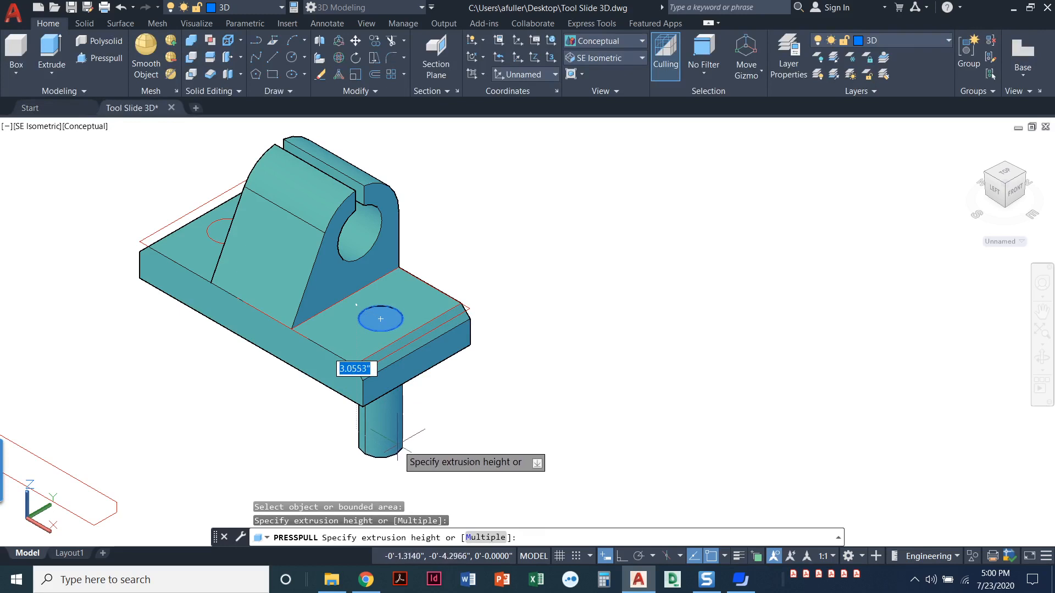
{"action": "mouse_move", "coordinate": [379, 463]}
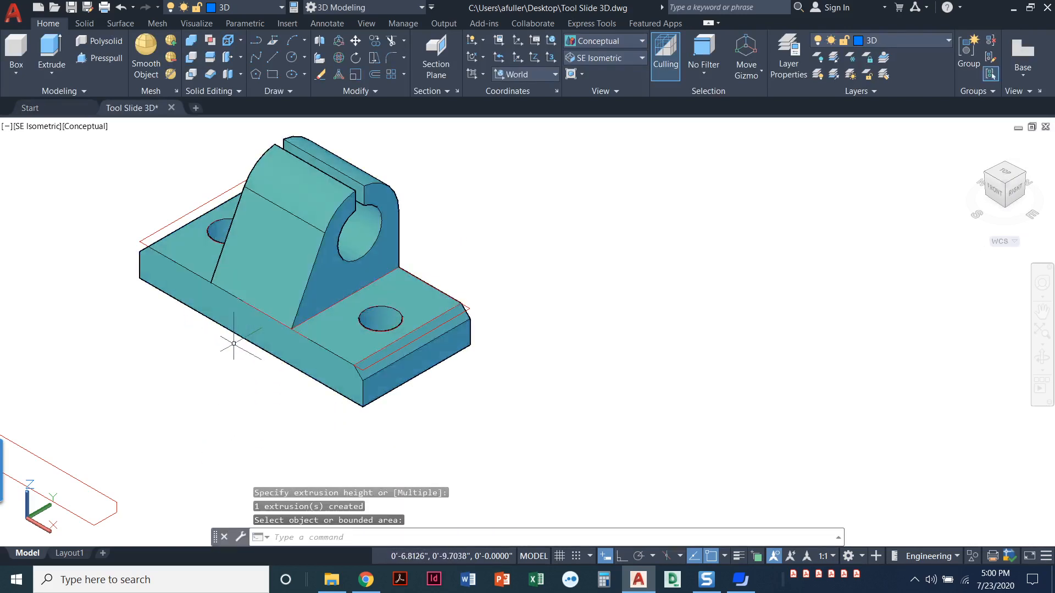
{"action": "mouse_move", "coordinate": [146, 296]}
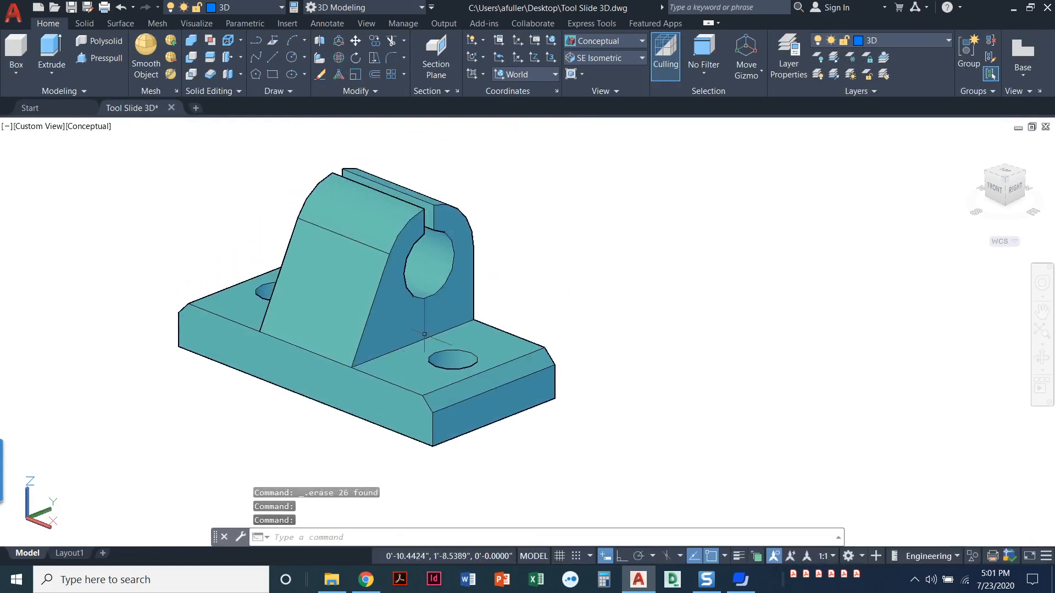
{"action": "mouse_move", "coordinate": [570, 278]}
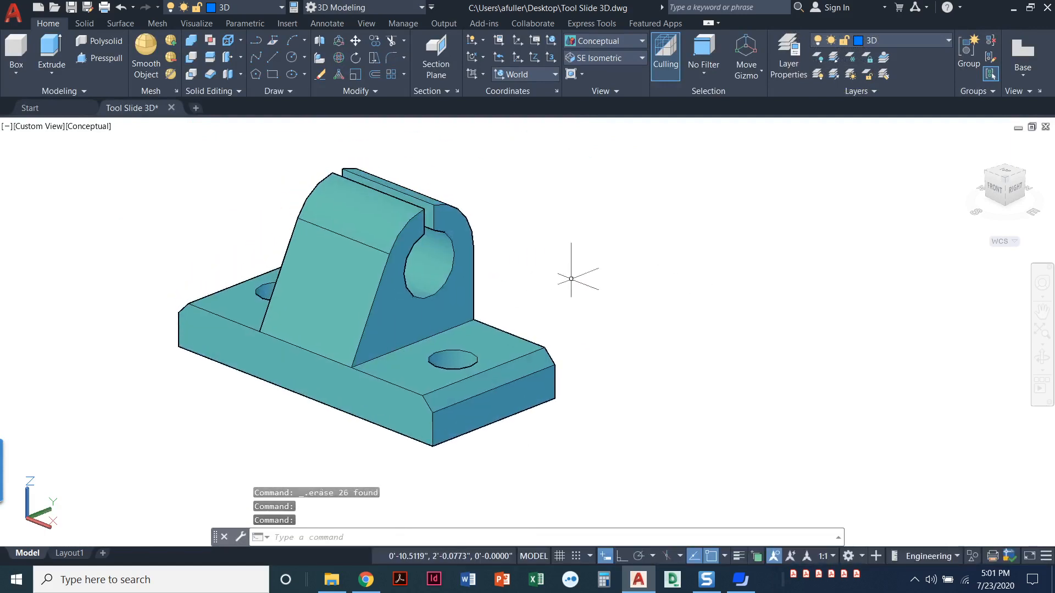